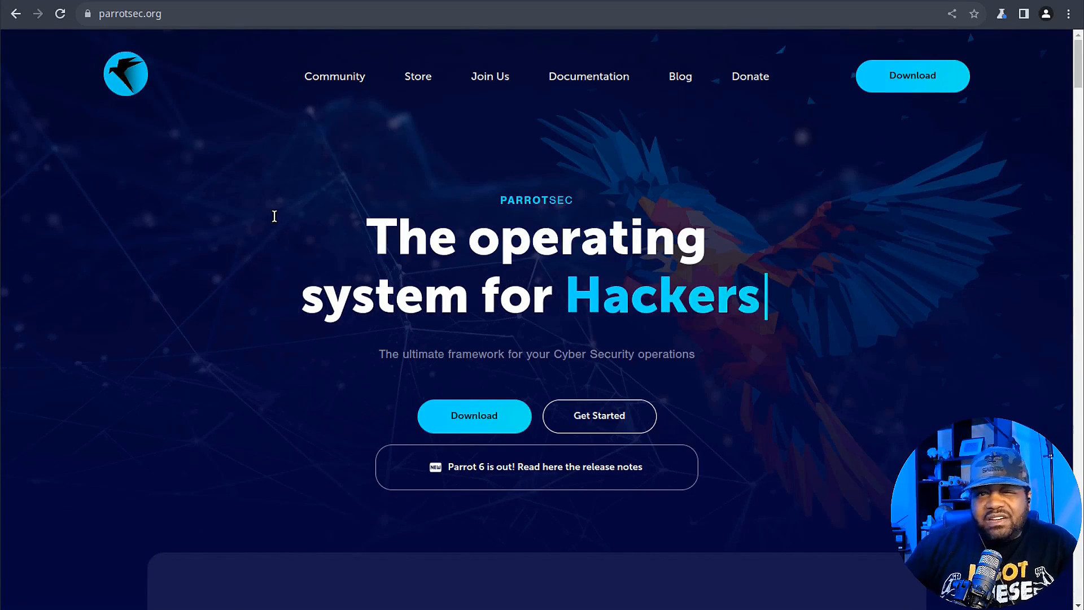
{"action": "mouse_move", "coordinate": [169, 562]}
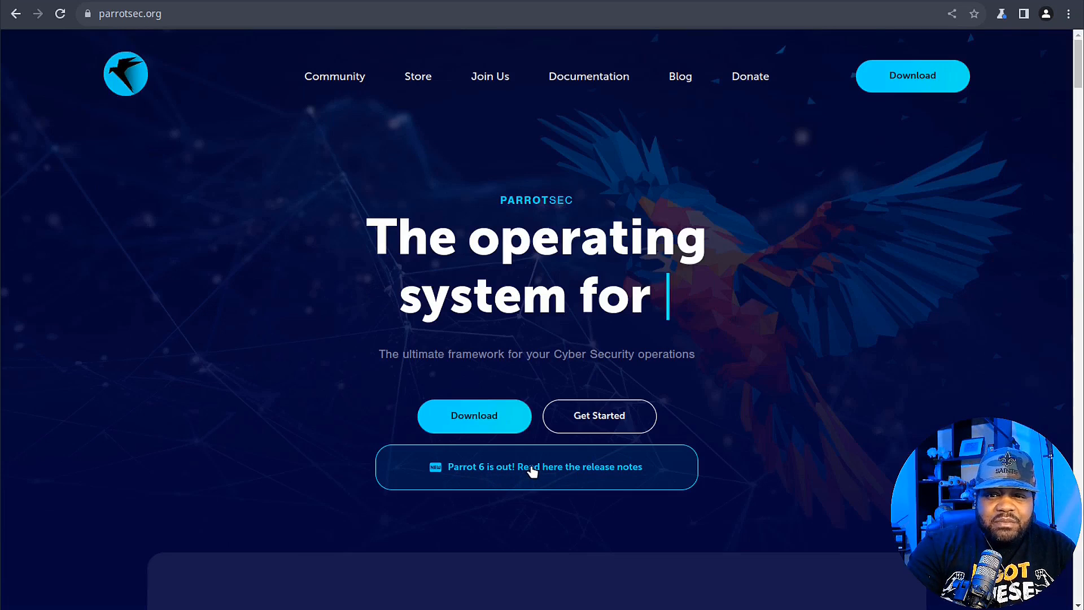
- Read the Parrot 6.0 release notes article on parrotsec.org down to the main-system feature list
{"action": "left_click", "coordinate": [535, 466]}
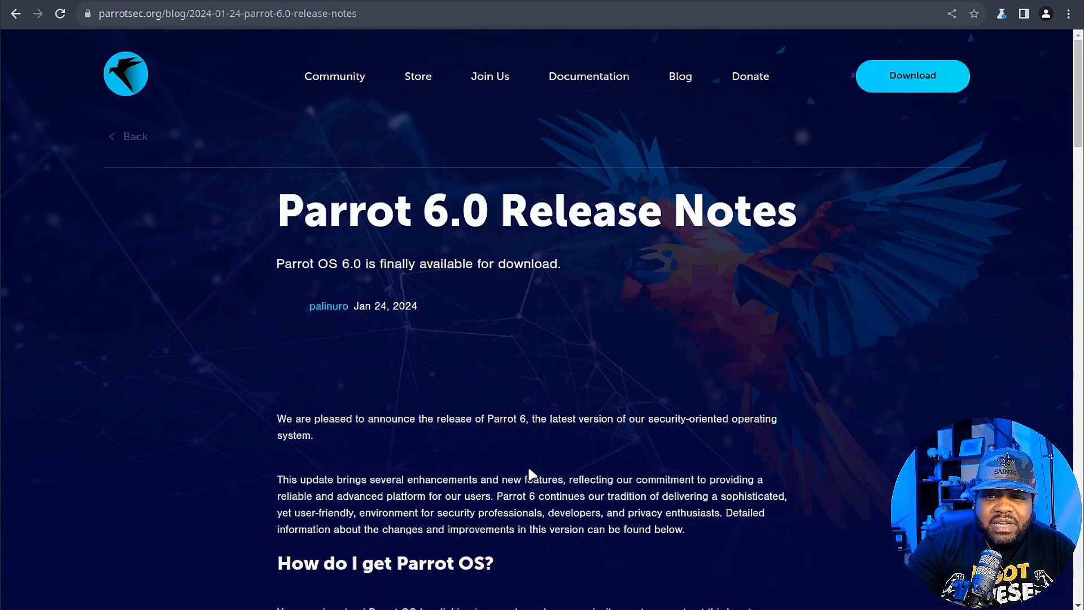
{"action": "scroll", "scroll_direction": "up", "scroll_amount": 3}
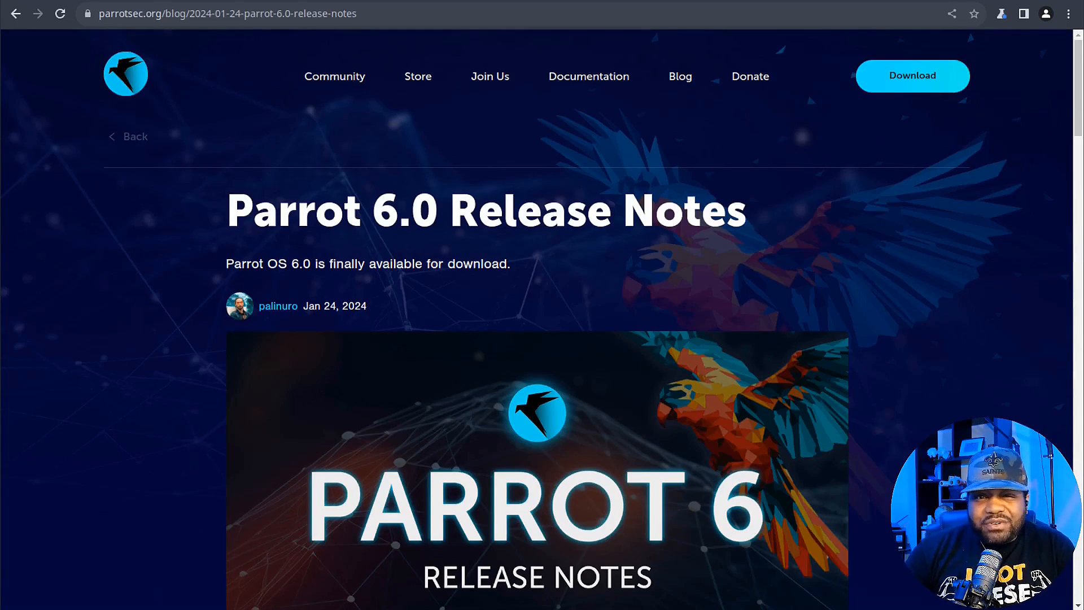
{"action": "mouse_move", "coordinate": [348, 195]}
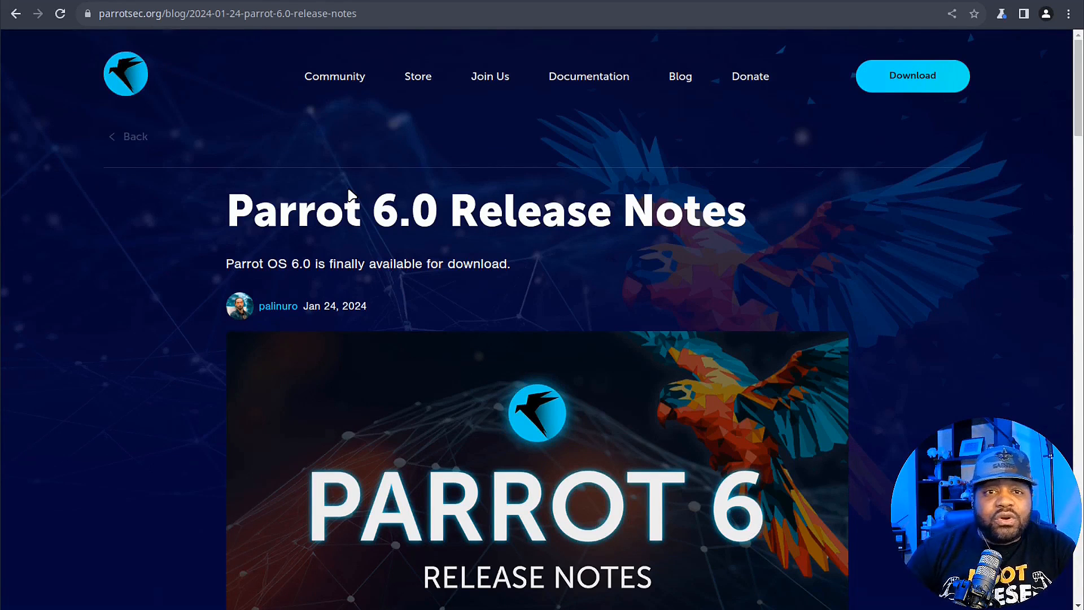
{"action": "scroll", "scroll_direction": "down", "scroll_amount": 3}
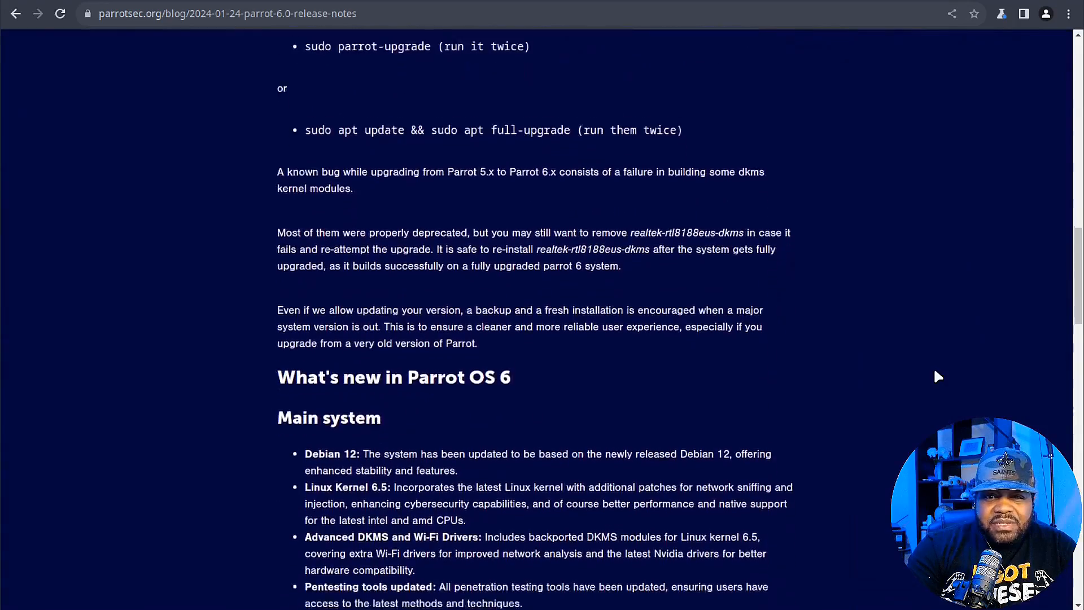
{"action": "scroll", "scroll_direction": "down", "scroll_amount": 3}
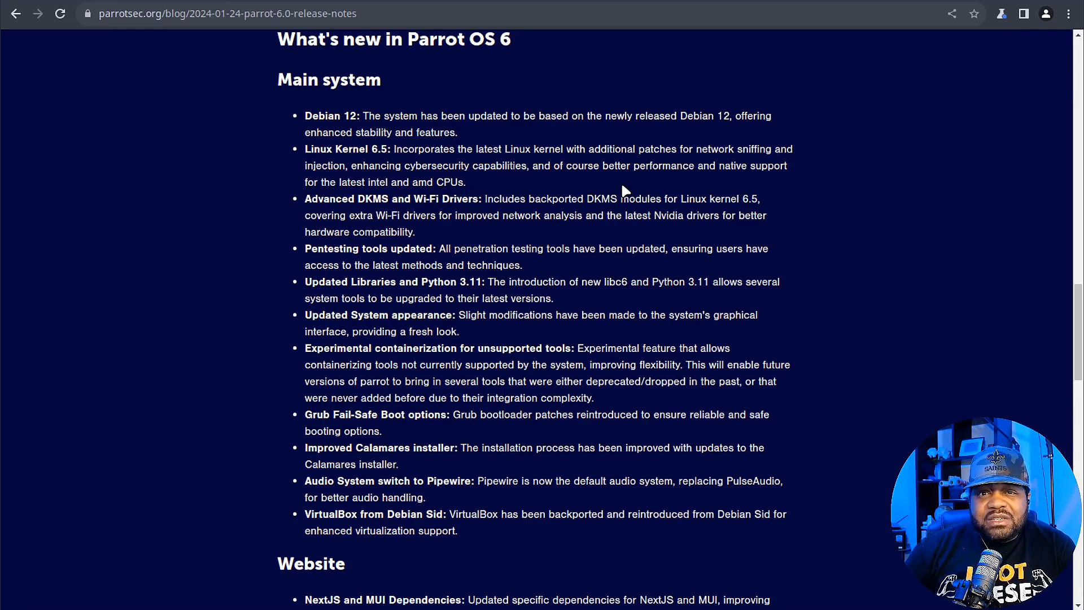
{"action": "scroll", "scroll_direction": "up", "scroll_amount": 3}
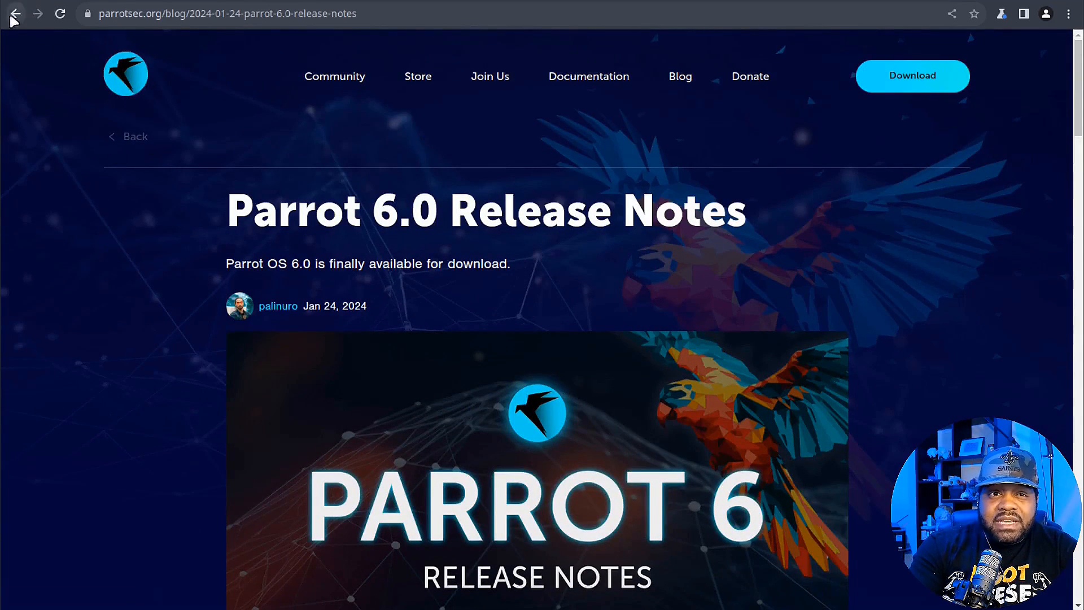
- Go to the Parrot OS download page and browse the Security Edition screenshots
{"action": "left_click", "coordinate": [15, 13]}
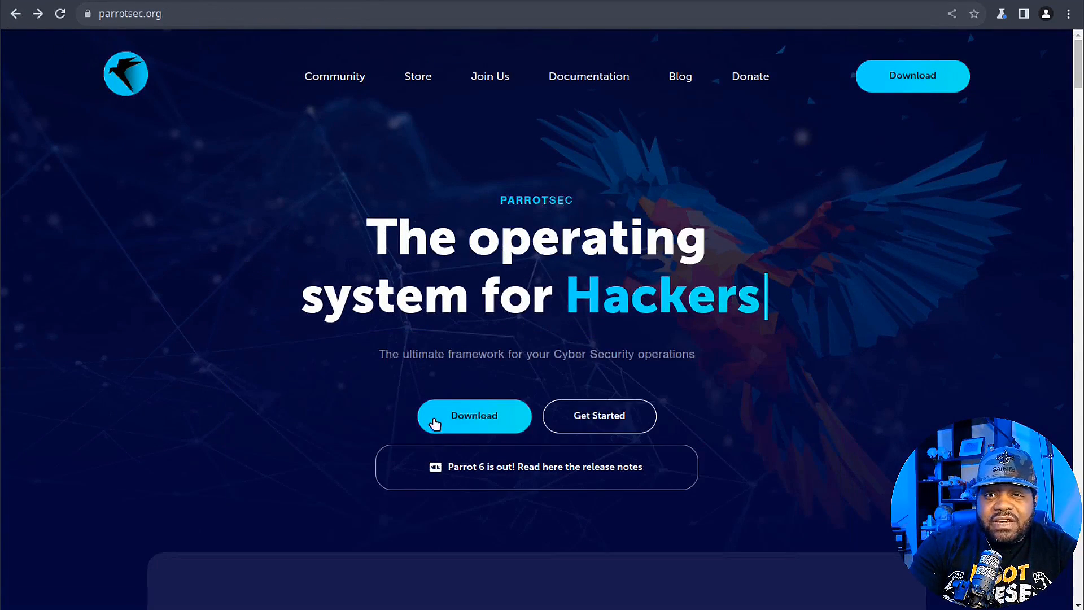
{"action": "left_click", "coordinate": [472, 416]}
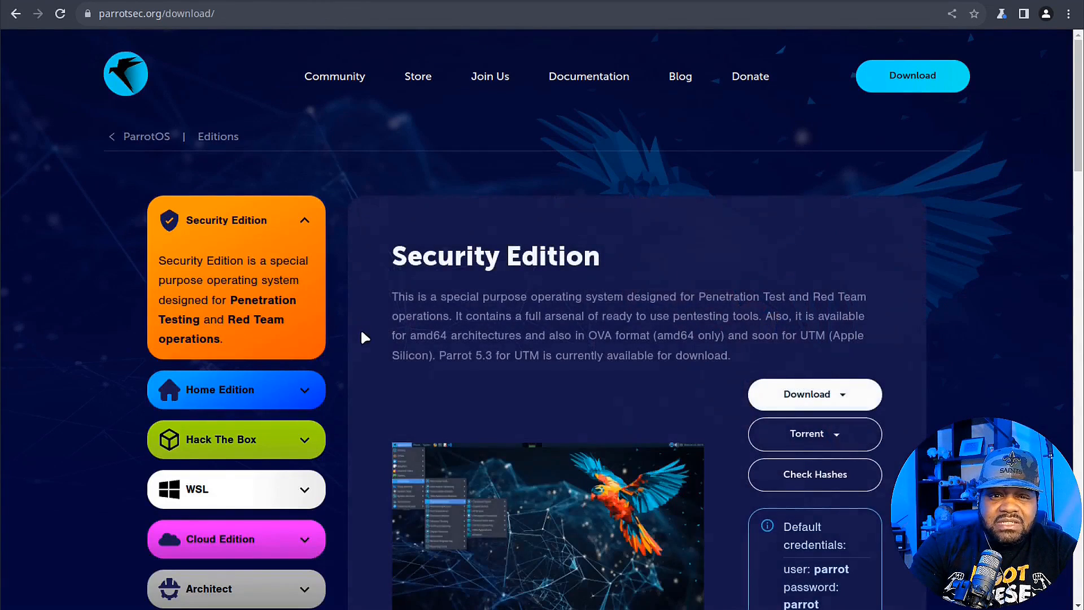
{"action": "mouse_move", "coordinate": [352, 296]}
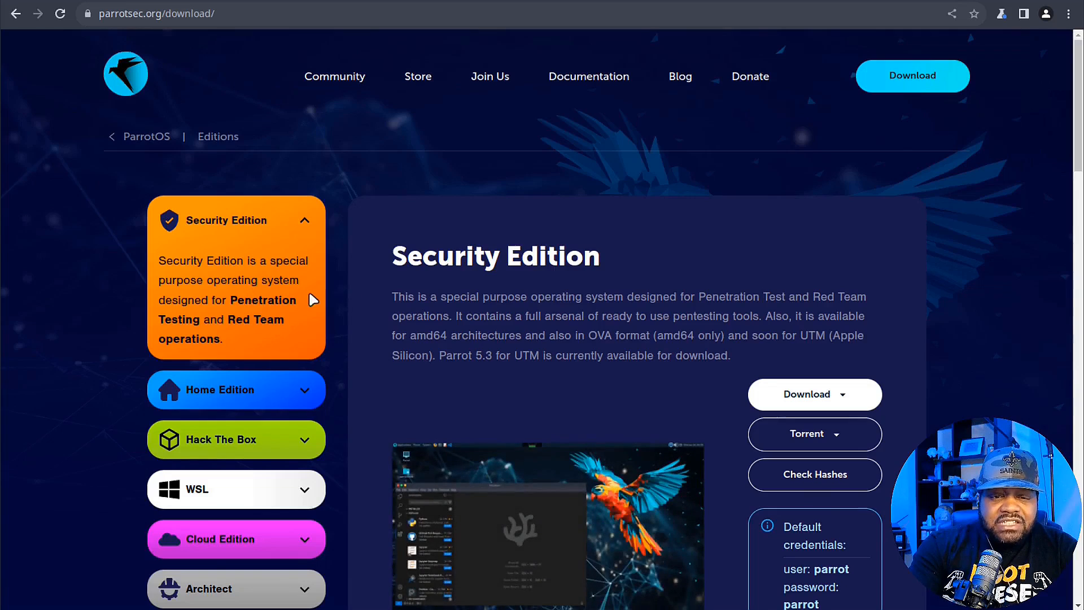
{"action": "scroll", "scroll_direction": "down", "scroll_amount": 3}
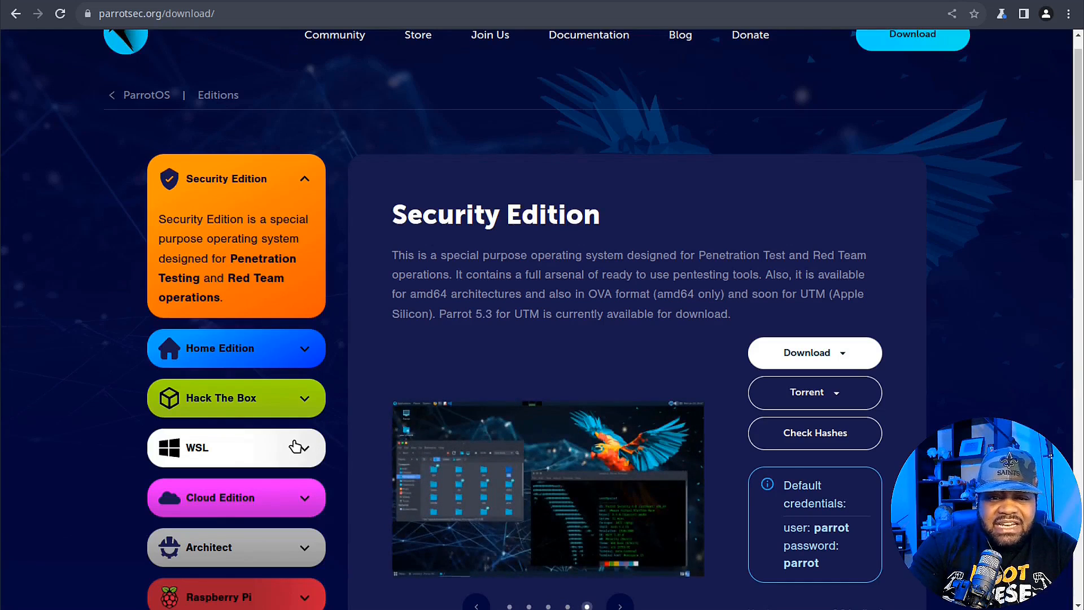
{"action": "scroll", "scroll_direction": "down", "scroll_amount": 3}
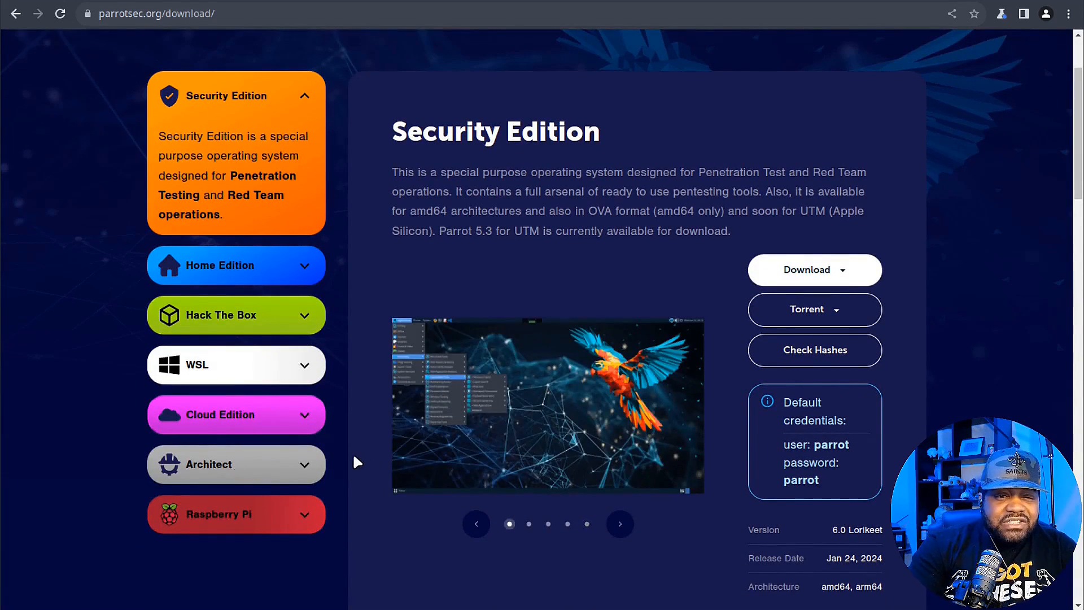
{"action": "left_click", "coordinate": [528, 523]}
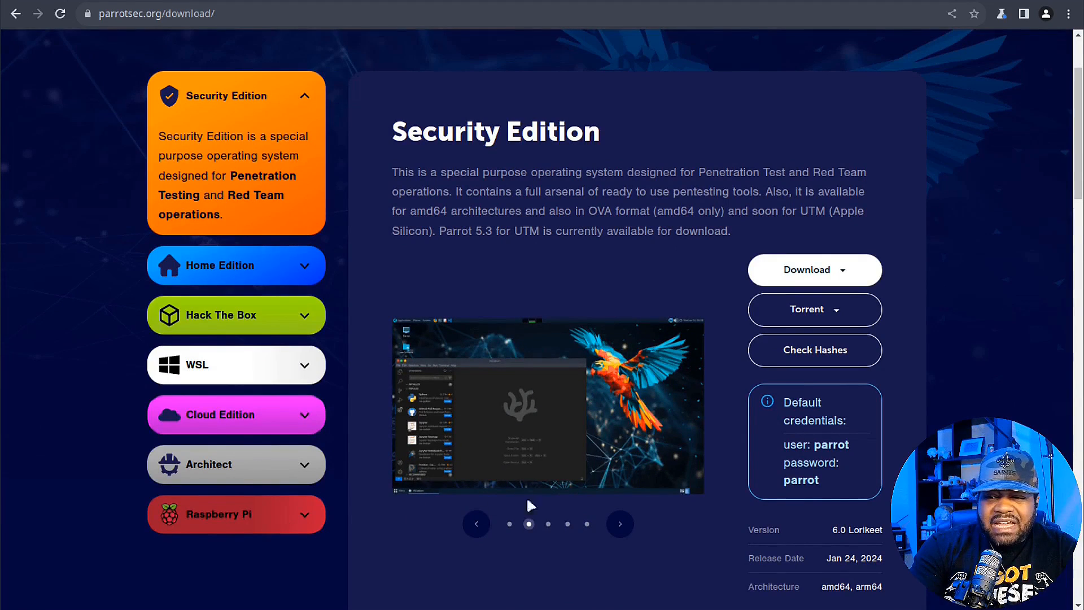
{"action": "mouse_move", "coordinate": [204, 117]}
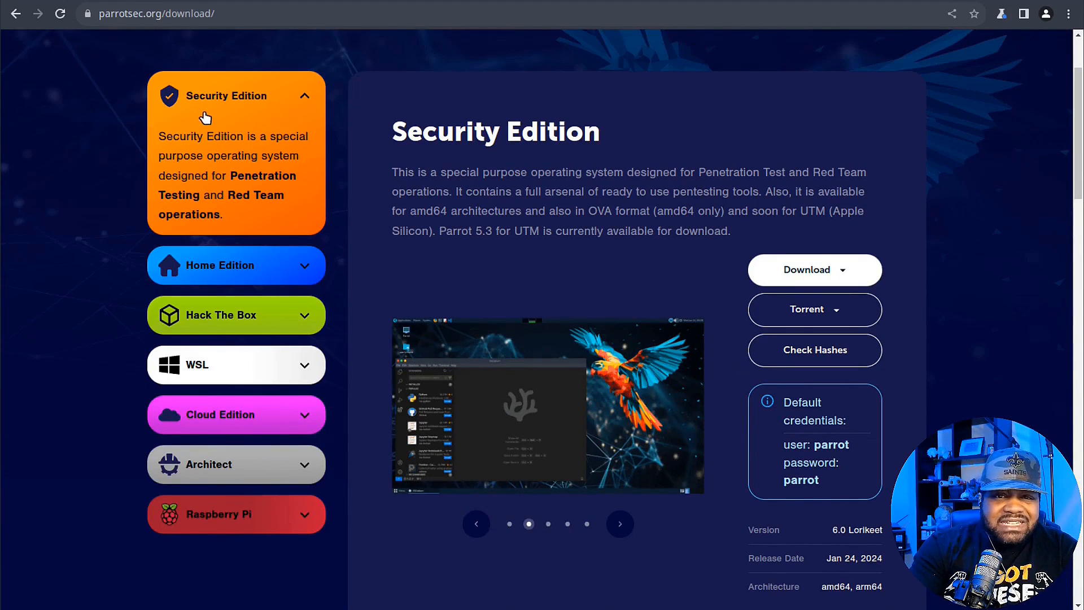
{"action": "mouse_move", "coordinate": [251, 278]}
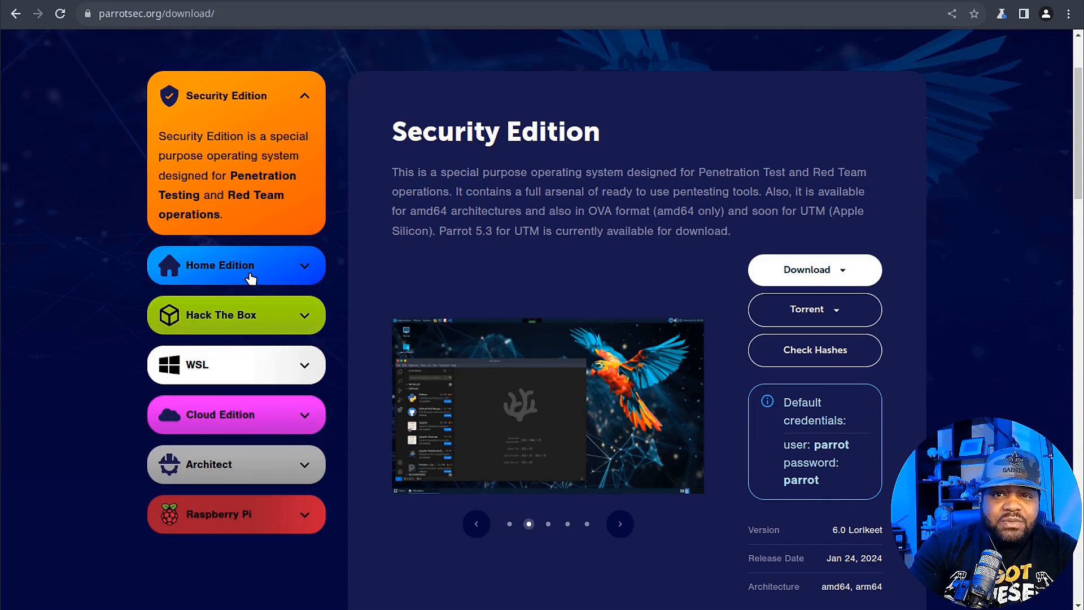
- Review the Home Edition details and cycle through all its screenshots
{"action": "left_click", "coordinate": [236, 264]}
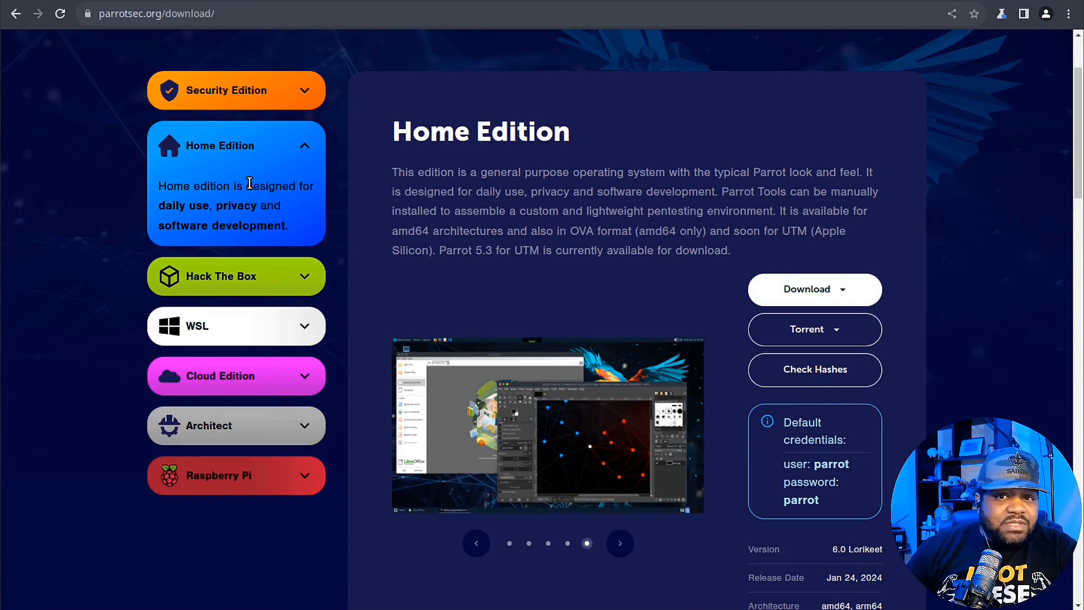
{"action": "left_click", "coordinate": [509, 543]}
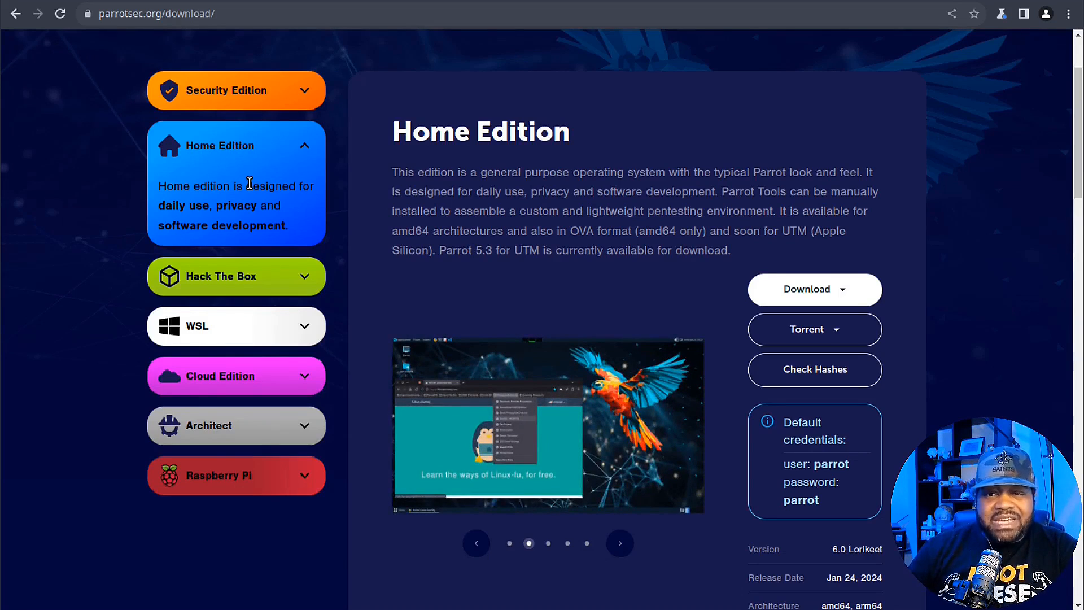
{"action": "left_click", "coordinate": [619, 543]}
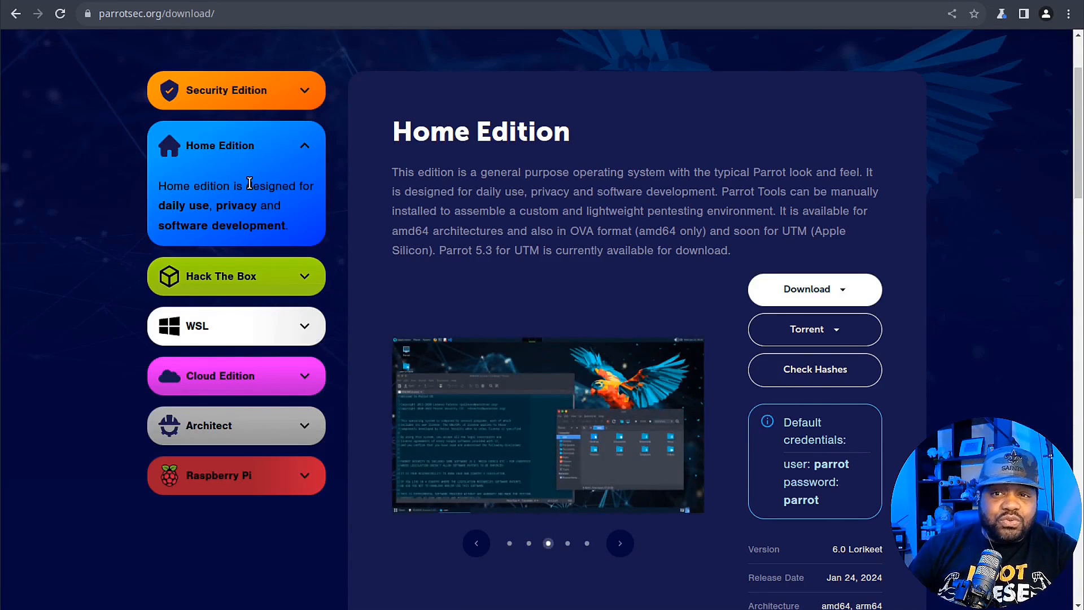
{"action": "left_click", "coordinate": [618, 543]}
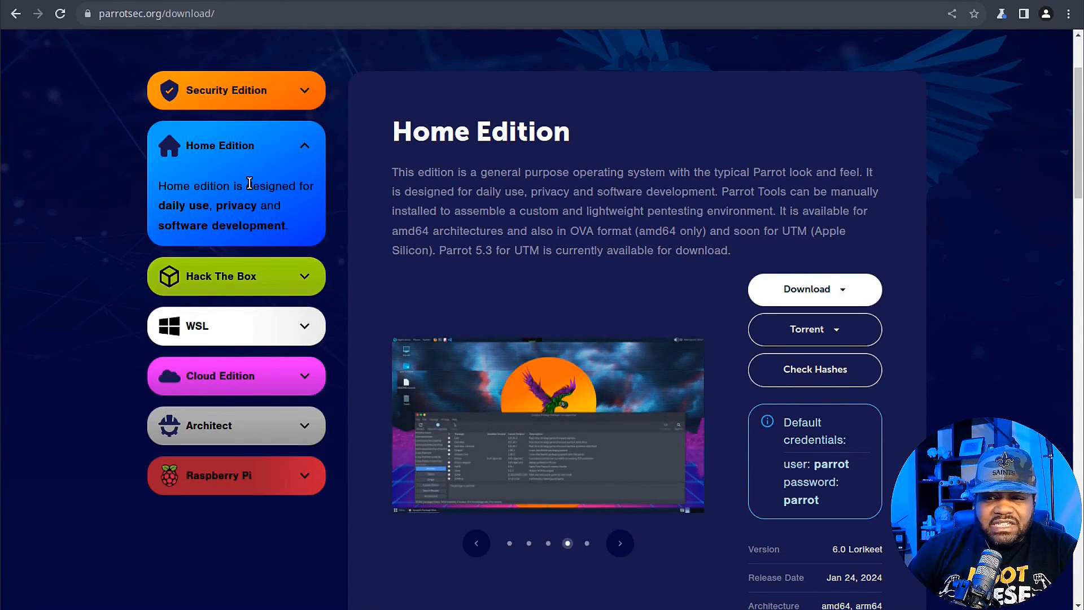
{"action": "left_click", "coordinate": [619, 543]}
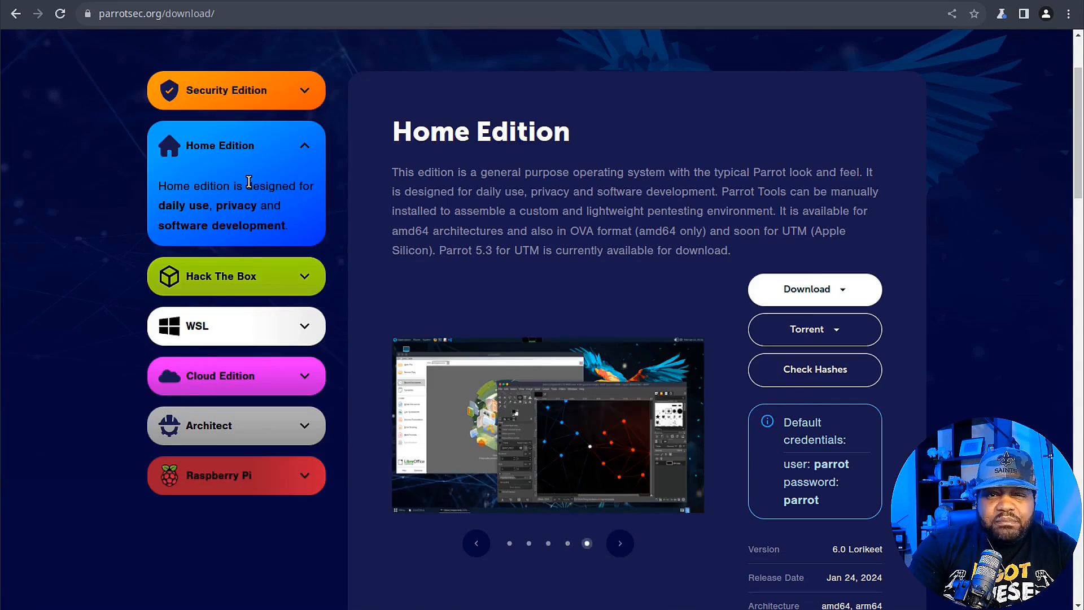
- Return to the Security Edition details and its screenshot carousel
{"action": "left_click", "coordinate": [236, 90]}
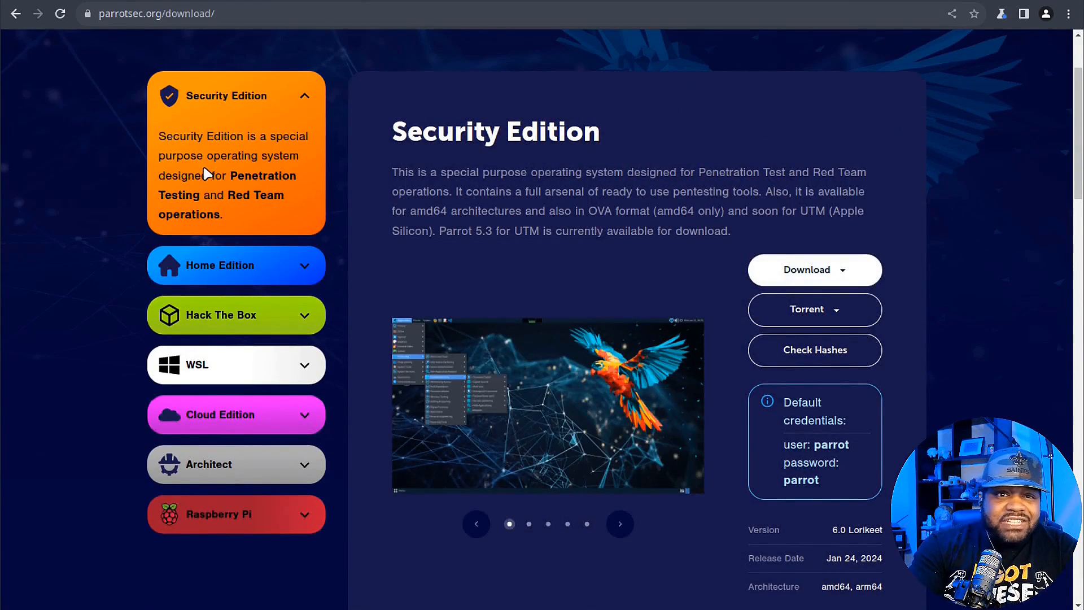
{"action": "mouse_move", "coordinate": [302, 131]}
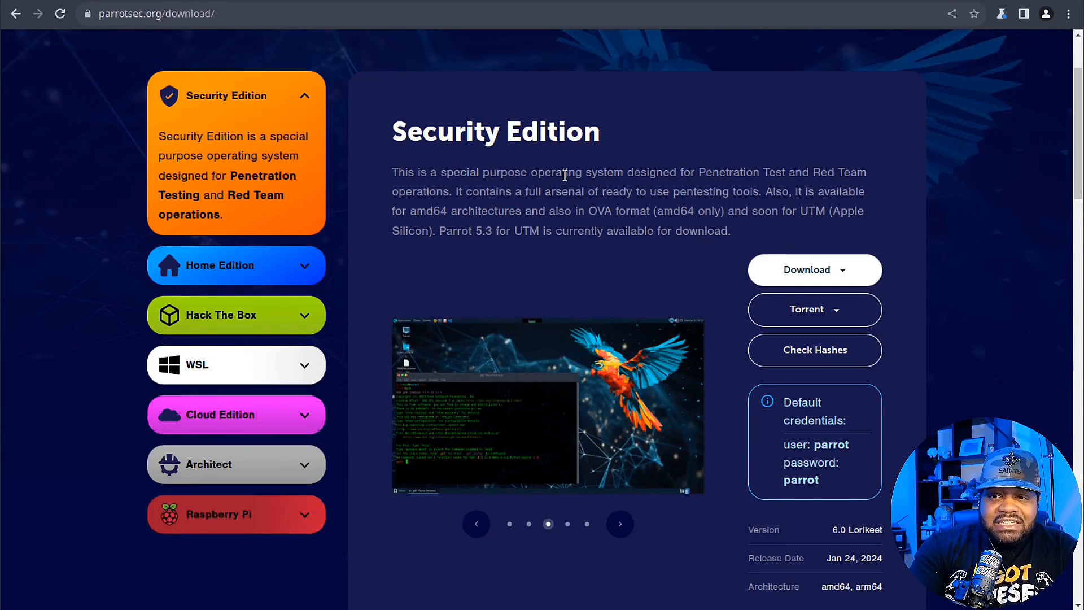
{"action": "left_click", "coordinate": [620, 523]}
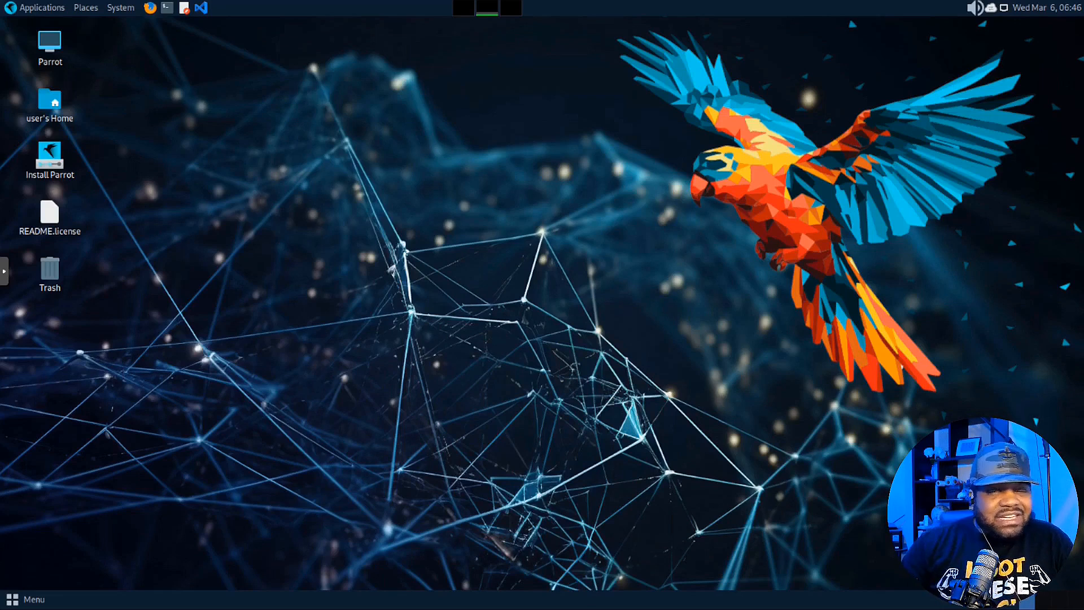
{"action": "mouse_move", "coordinate": [327, 278]}
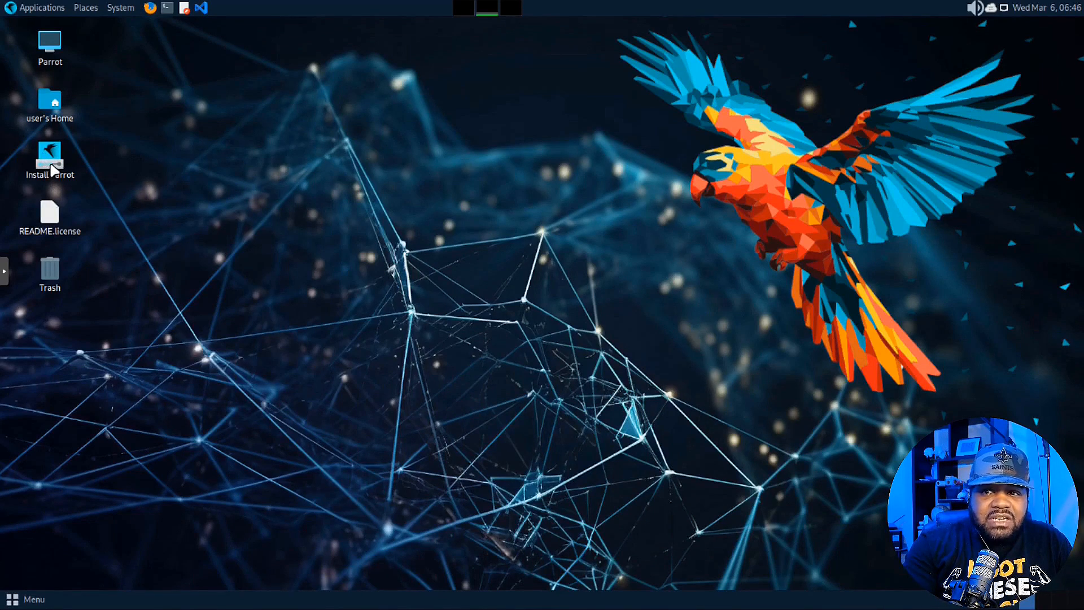
{"action": "left_click", "coordinate": [48, 159]}
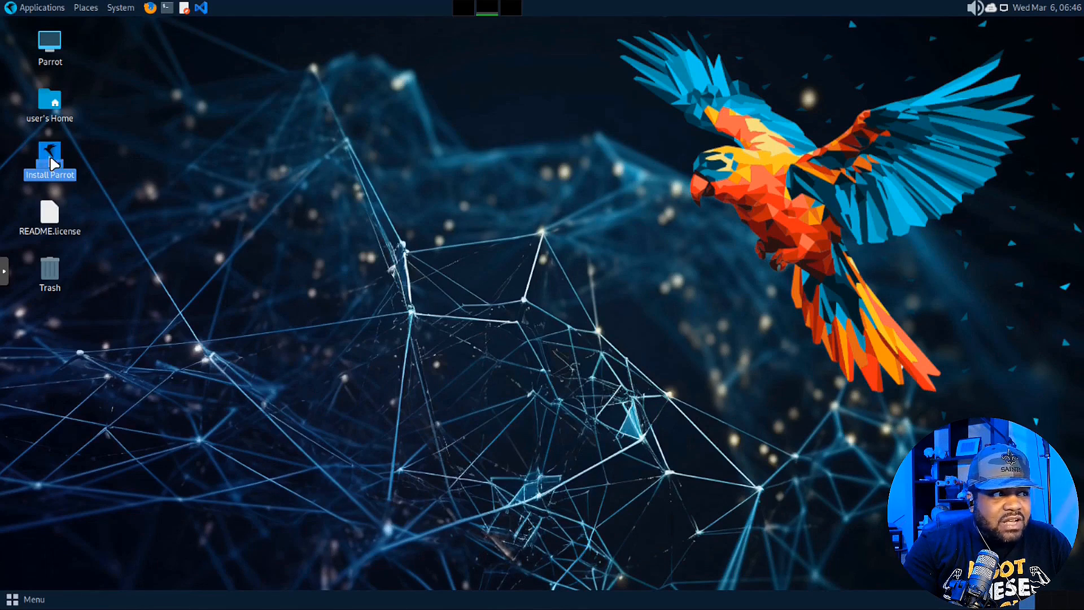
{"action": "mouse_move", "coordinate": [787, 328]}
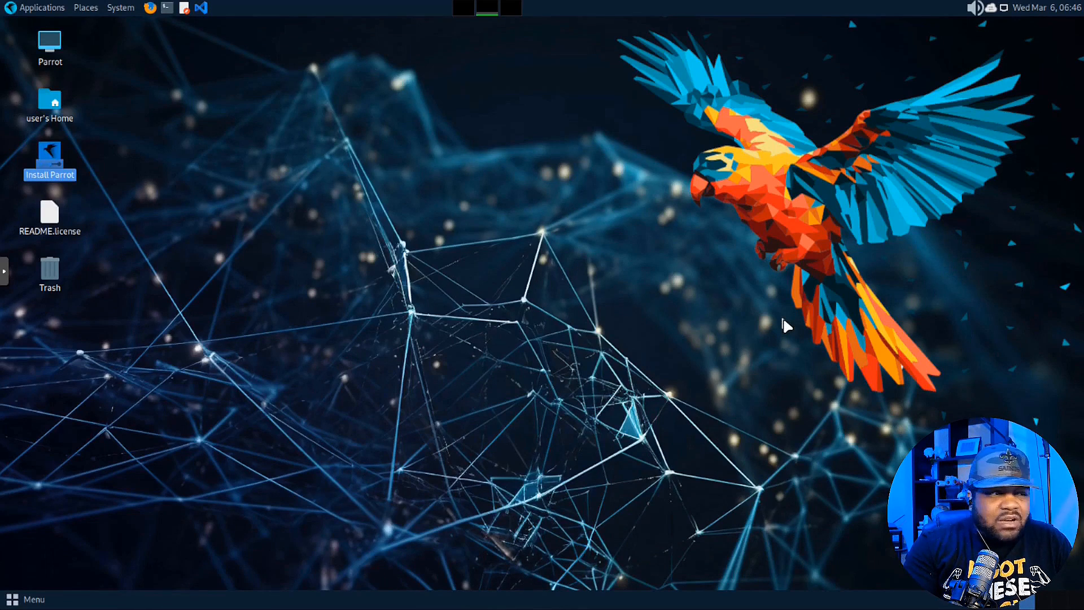
{"action": "mouse_move", "coordinate": [635, 309]}
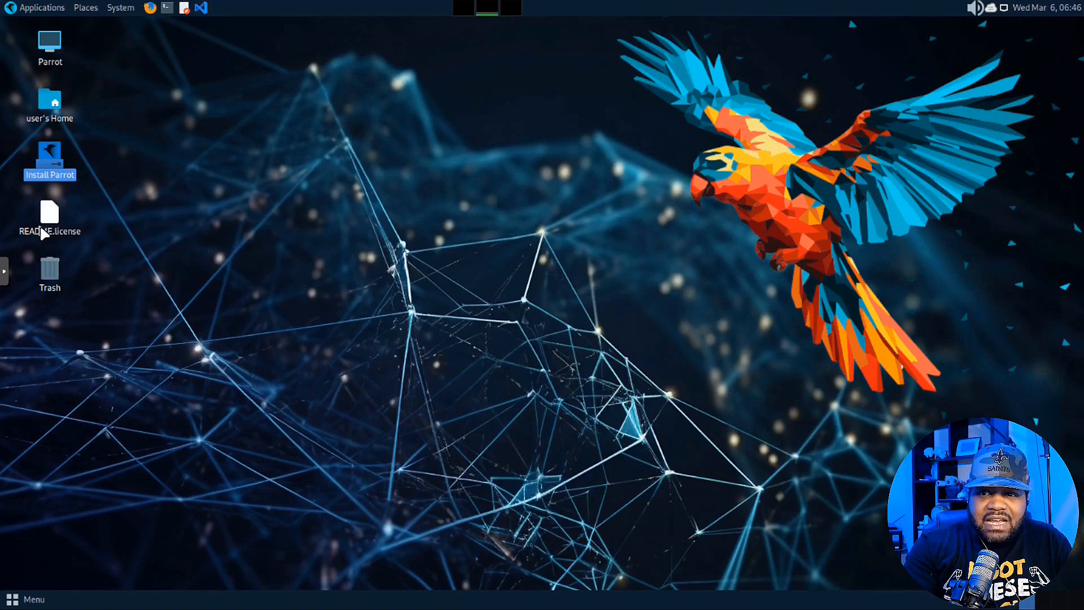
{"action": "mouse_move", "coordinate": [666, 332]}
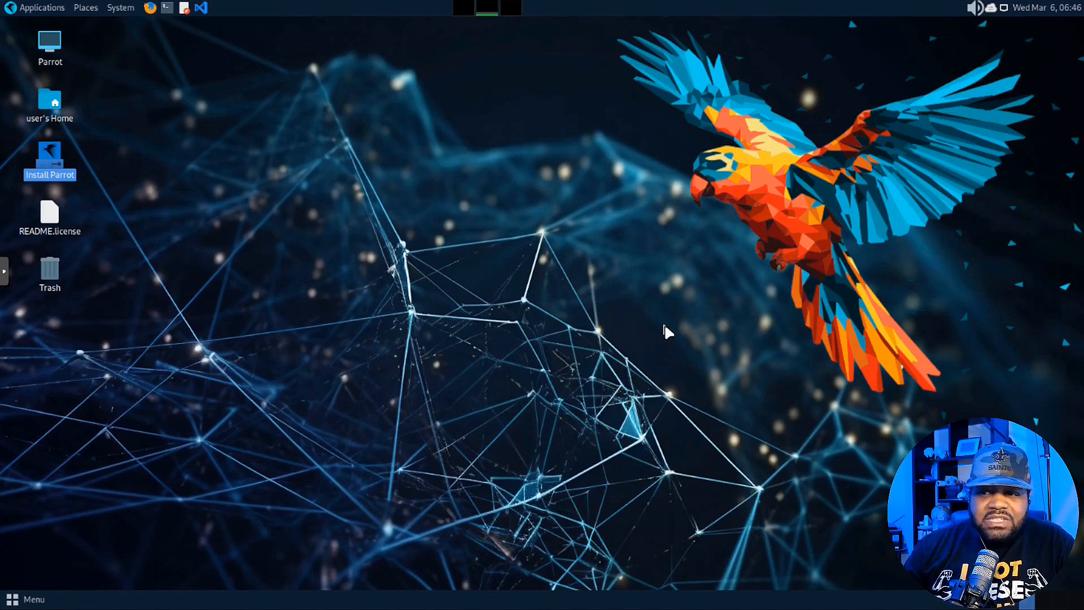
{"action": "mouse_move", "coordinate": [753, 365]}
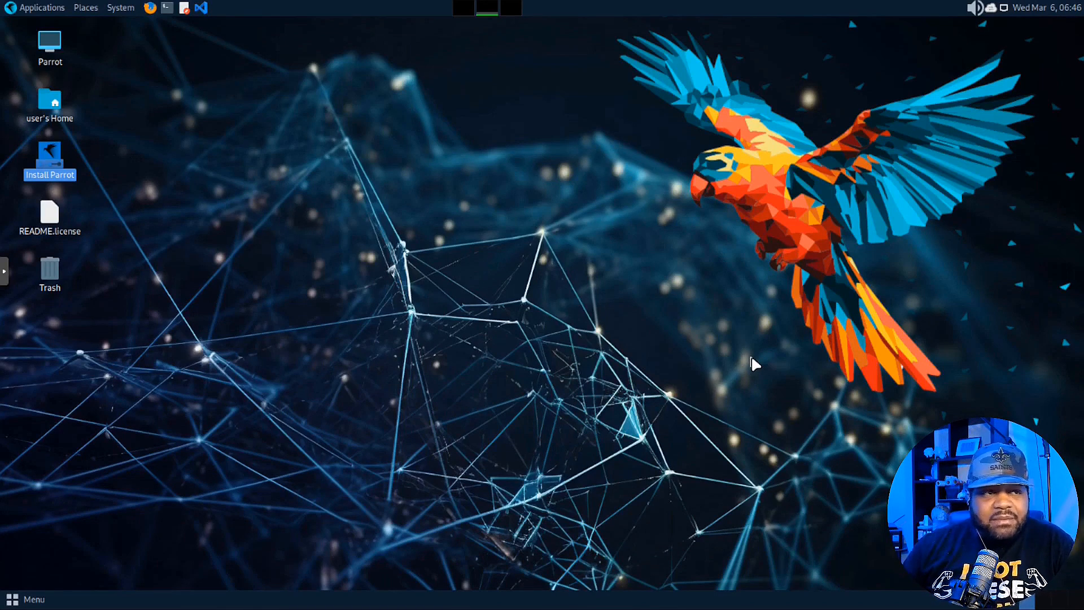
- Launch the installer, keep American English, set the Los Angeles time zone and continue to partitioning
{"action": "double_click", "coordinate": [48, 154]}
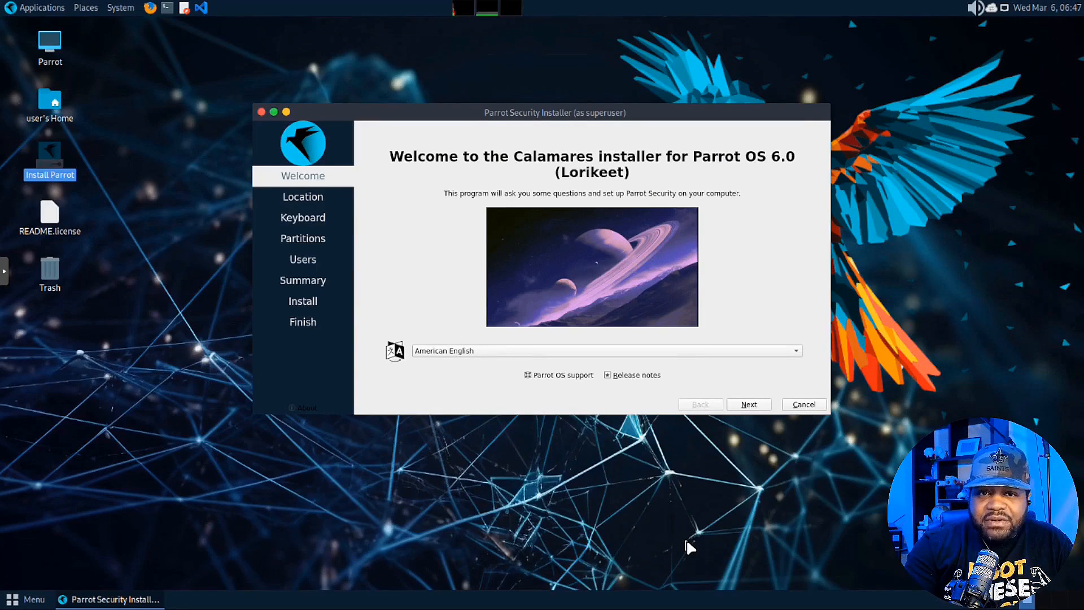
{"action": "mouse_move", "coordinate": [759, 414]}
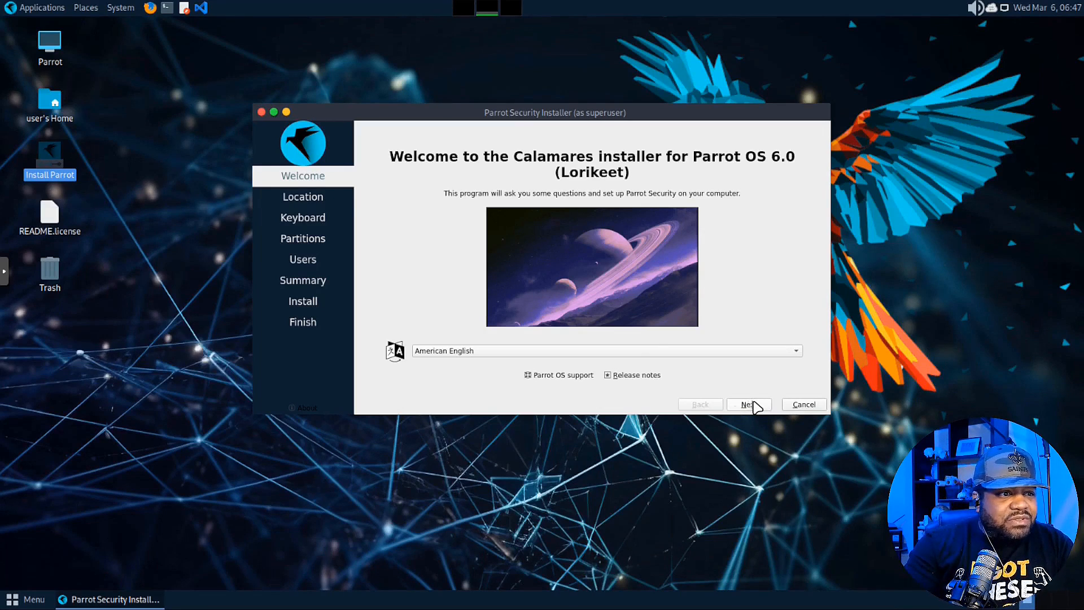
{"action": "left_click", "coordinate": [749, 404]}
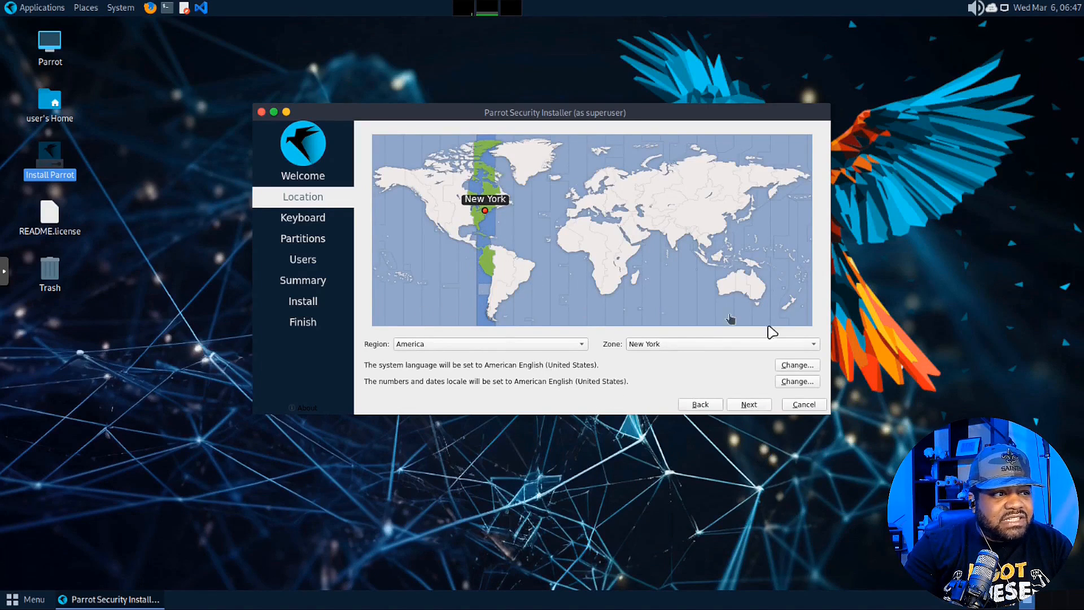
{"action": "left_click", "coordinate": [433, 222]}
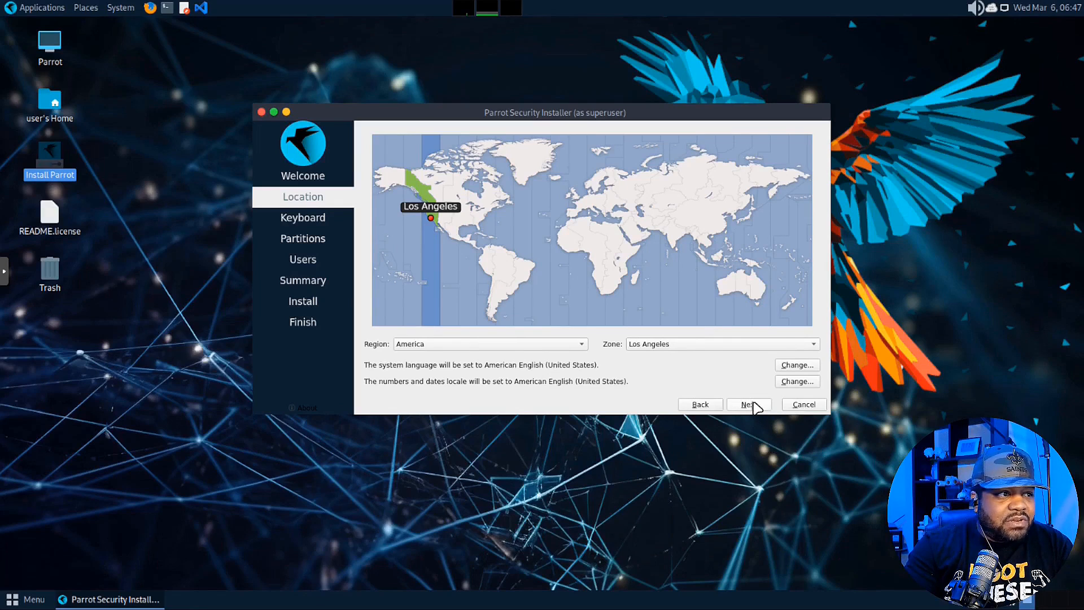
{"action": "left_click", "coordinate": [747, 405]}
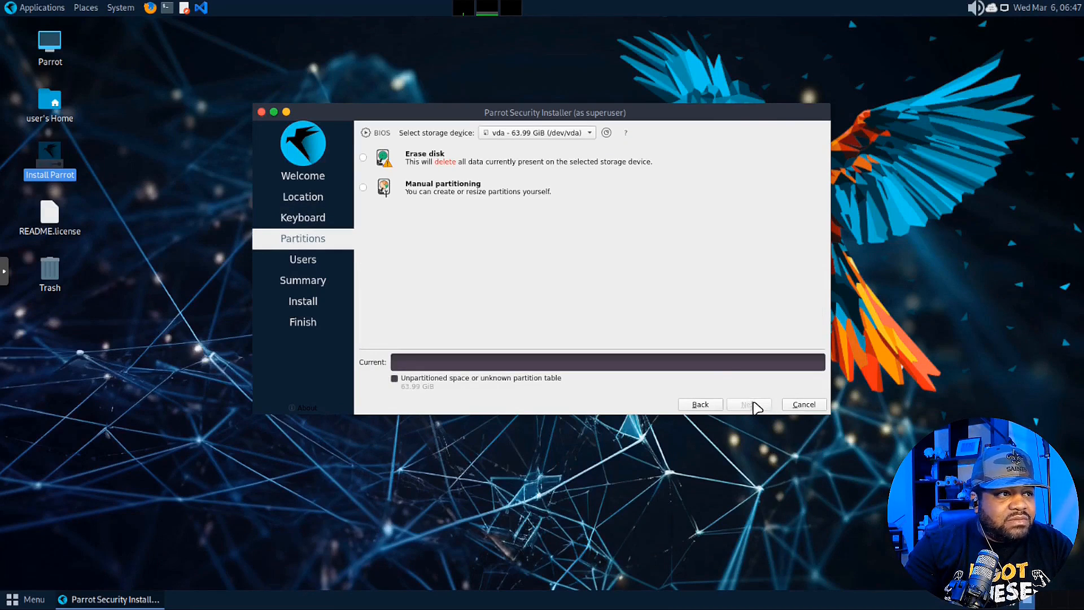
- Choose Erase disk on the 63.99 GiB drive with swap to file and encryption left off
{"action": "left_click", "coordinate": [362, 157]}
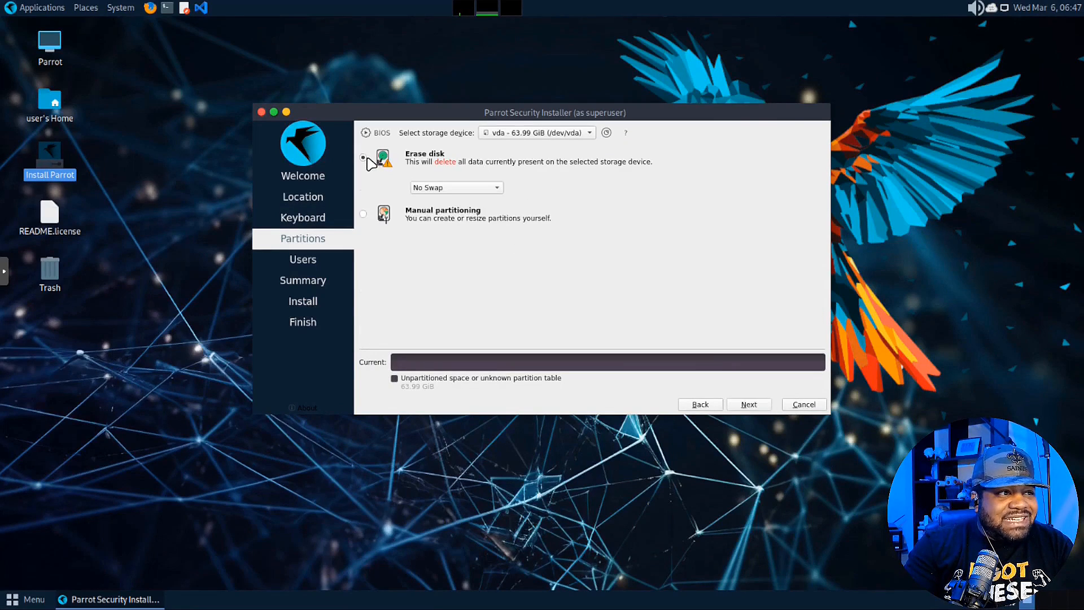
{"action": "left_click", "coordinate": [362, 157]}
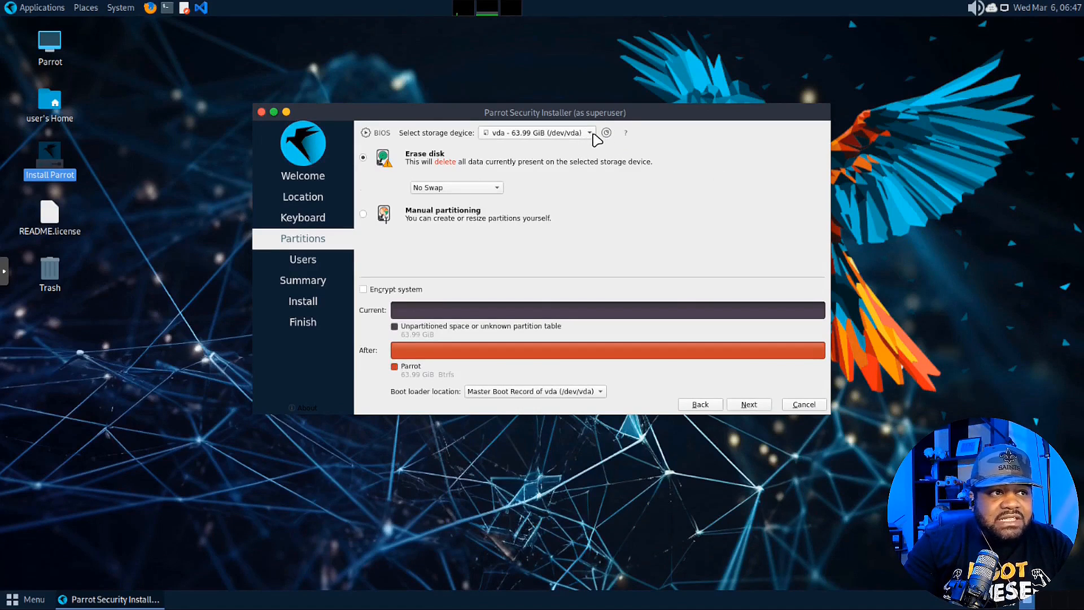
{"action": "mouse_move", "coordinate": [586, 145]}
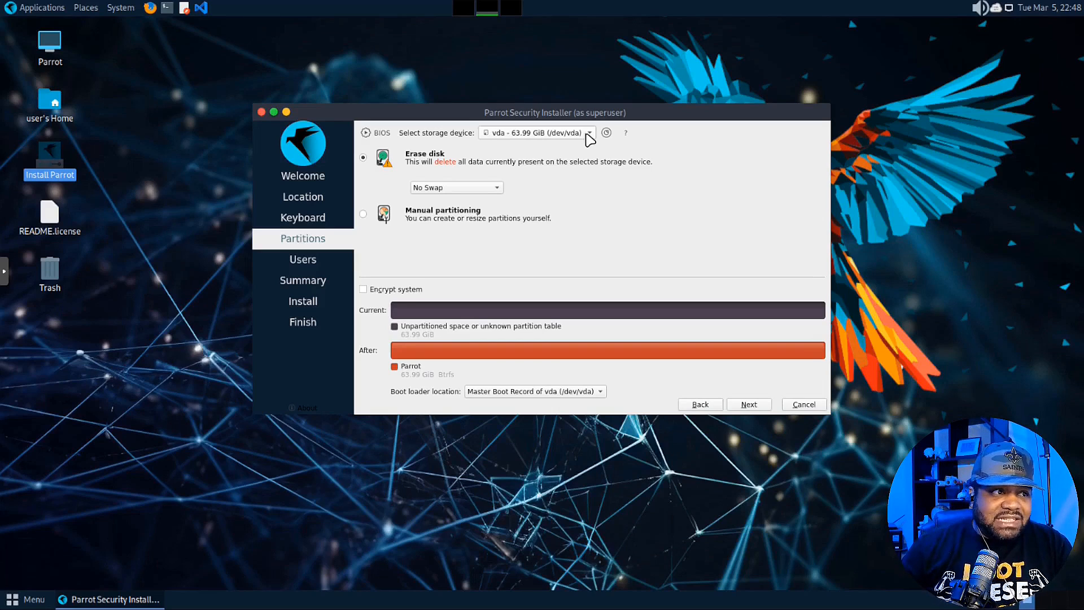
{"action": "mouse_move", "coordinate": [492, 201]}
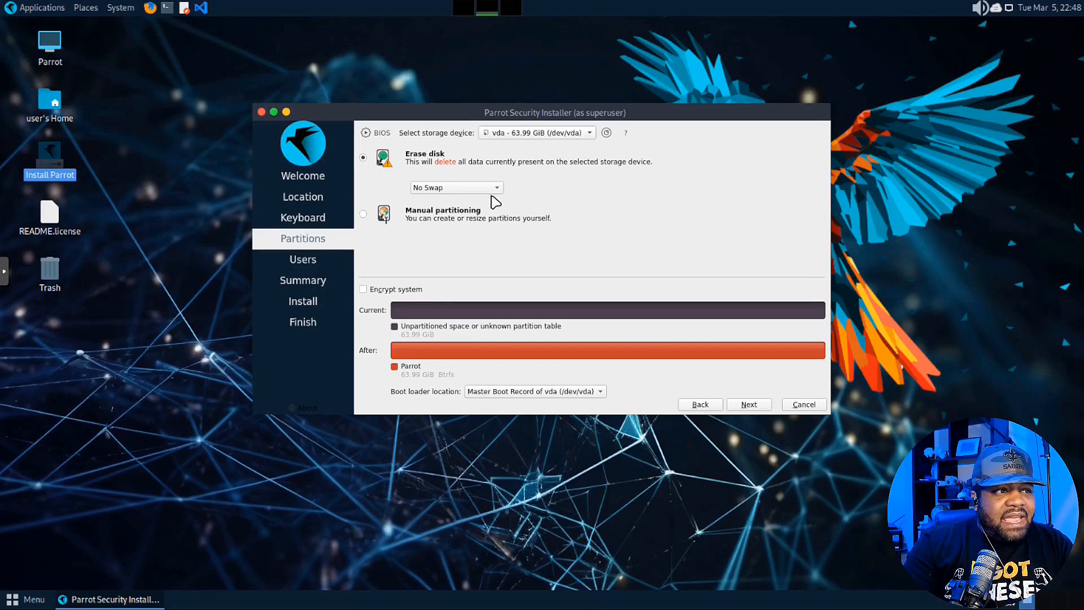
{"action": "mouse_move", "coordinate": [501, 195]}
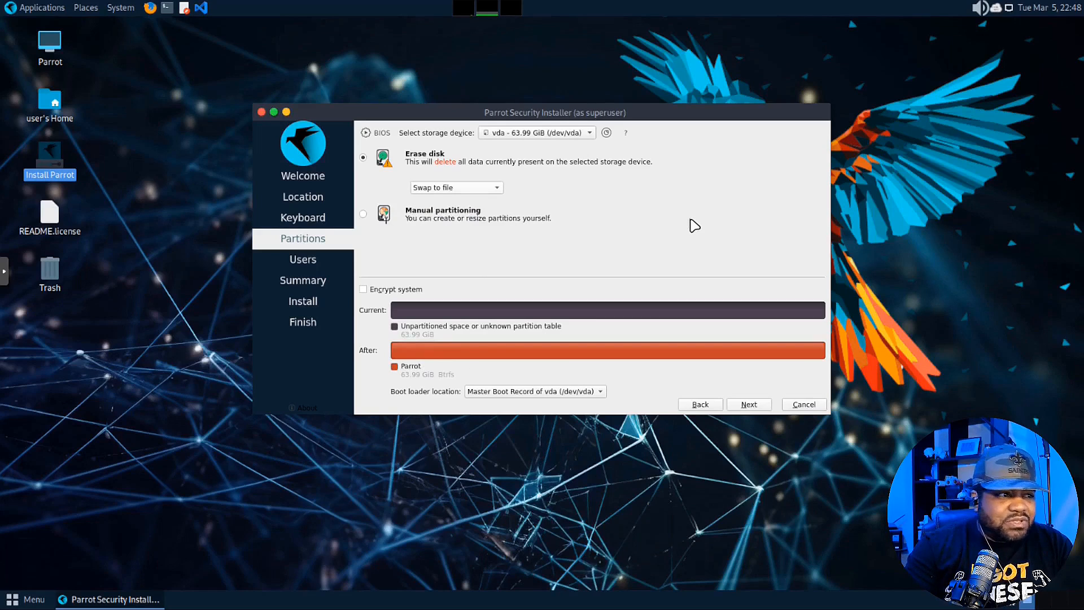
{"action": "mouse_move", "coordinate": [365, 294]}
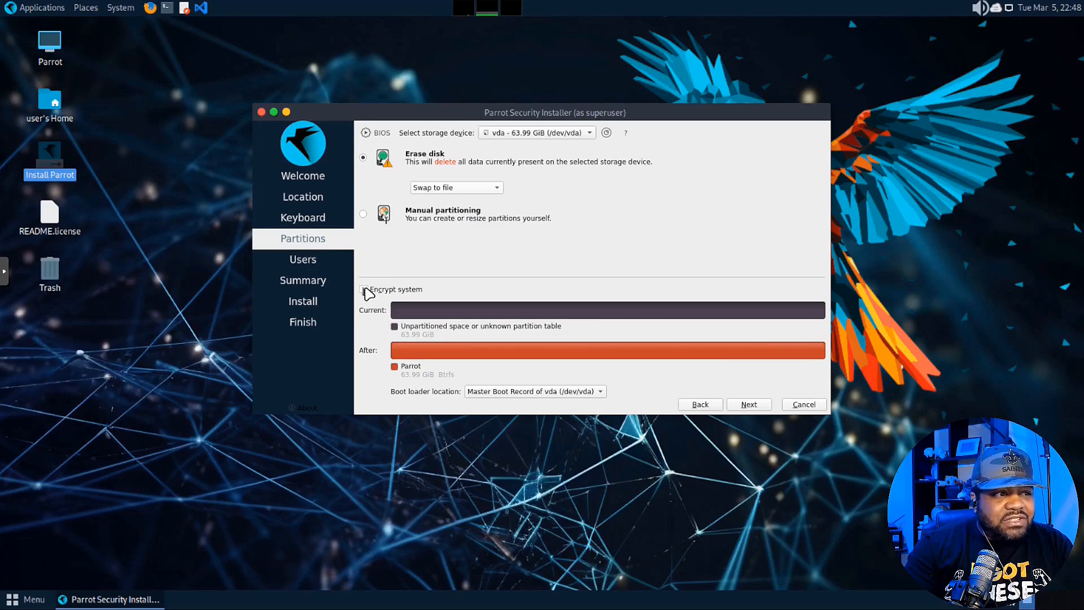
{"action": "left_click", "coordinate": [363, 289]}
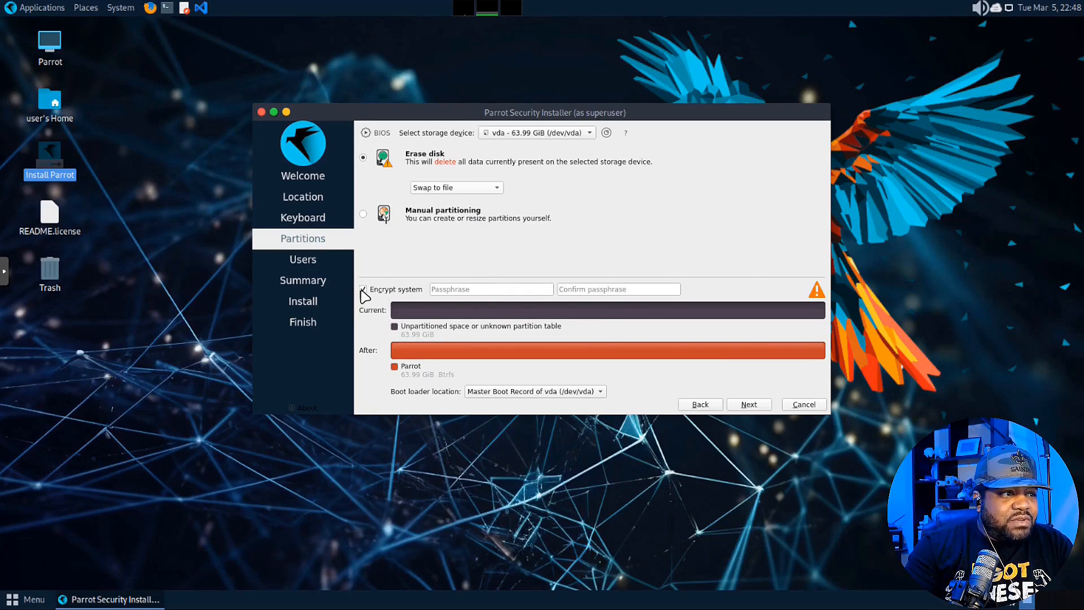
{"action": "left_click", "coordinate": [362, 289]}
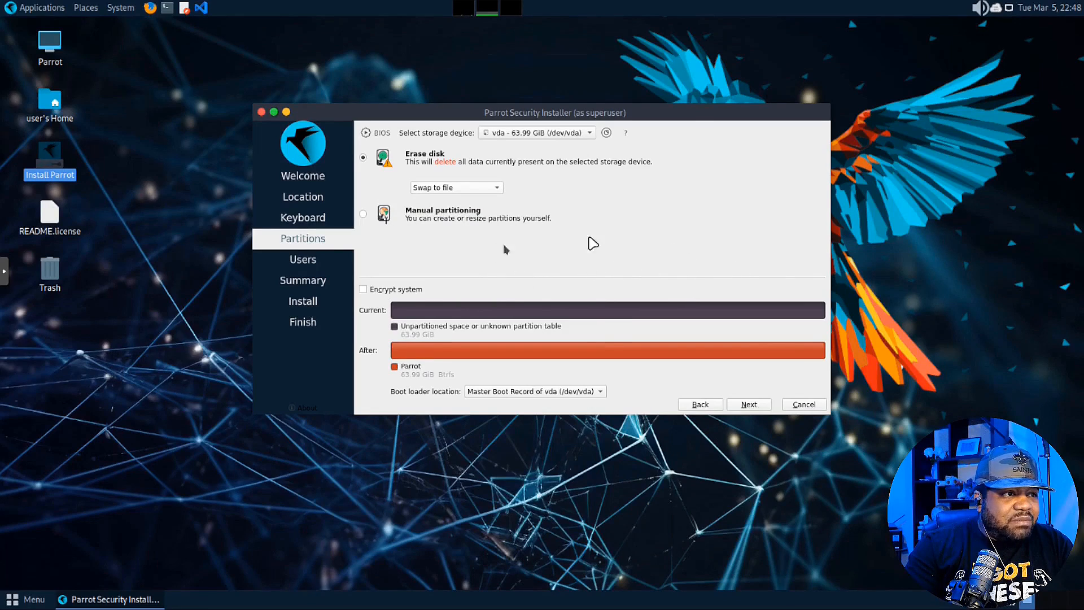
{"action": "mouse_move", "coordinate": [722, 336]}
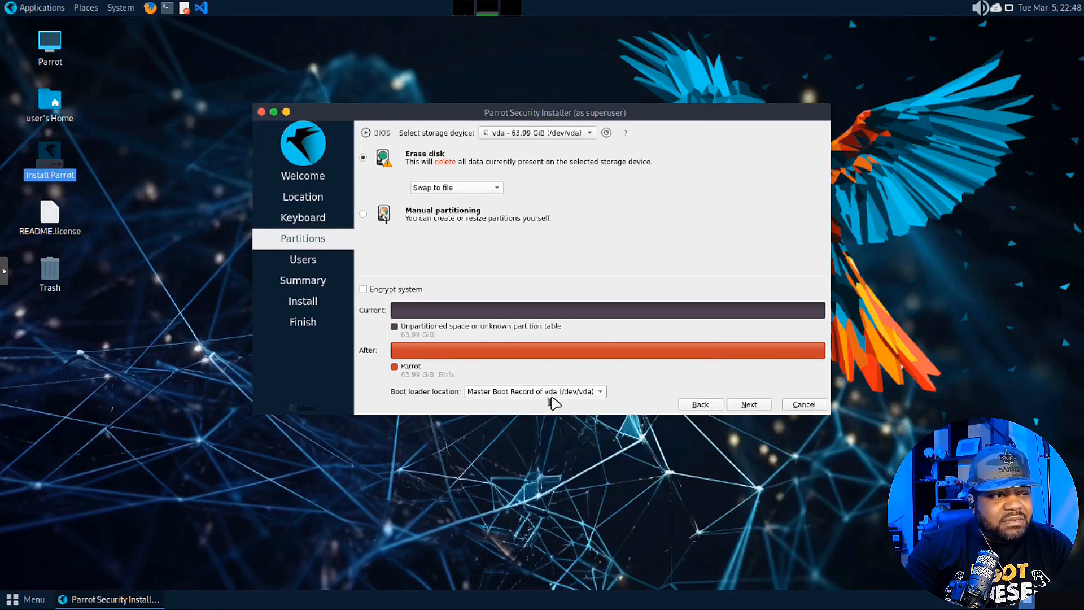
{"action": "mouse_move", "coordinate": [749, 404]}
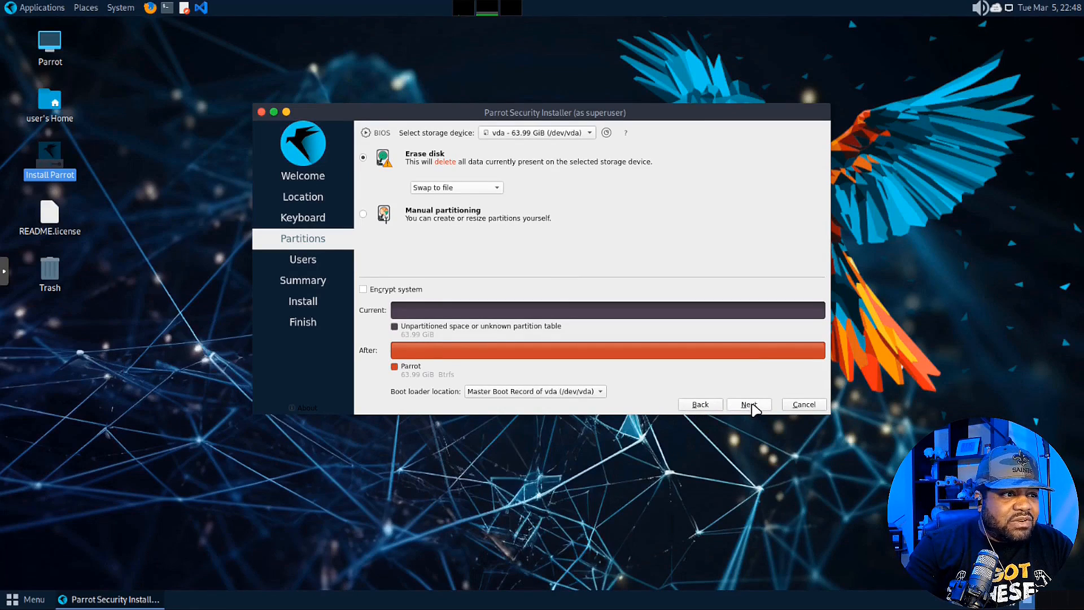
{"action": "left_click", "coordinate": [748, 404]}
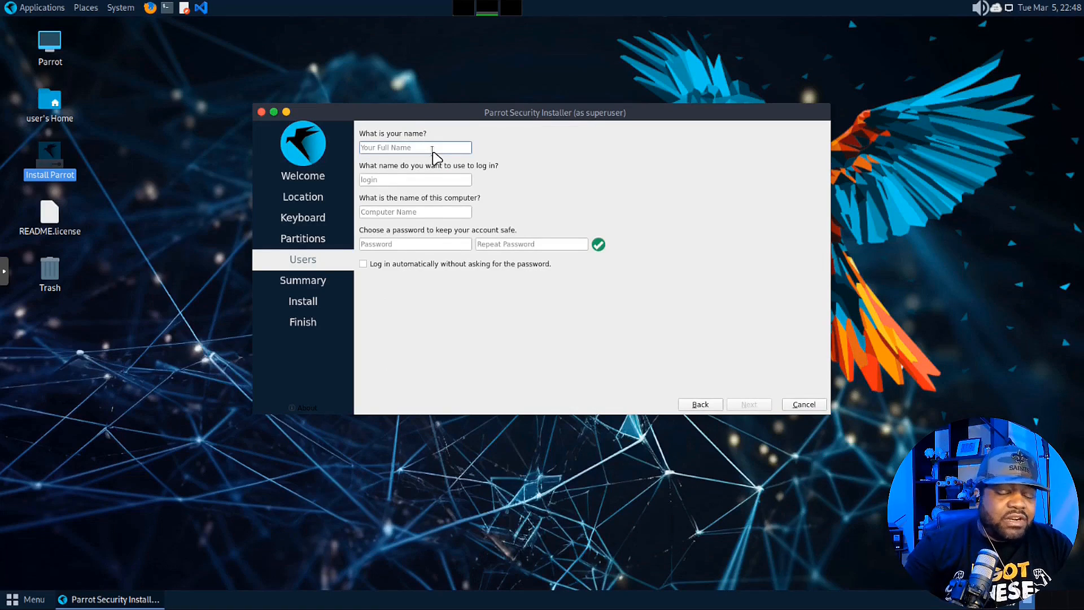
{"action": "type", "text": "josh"}
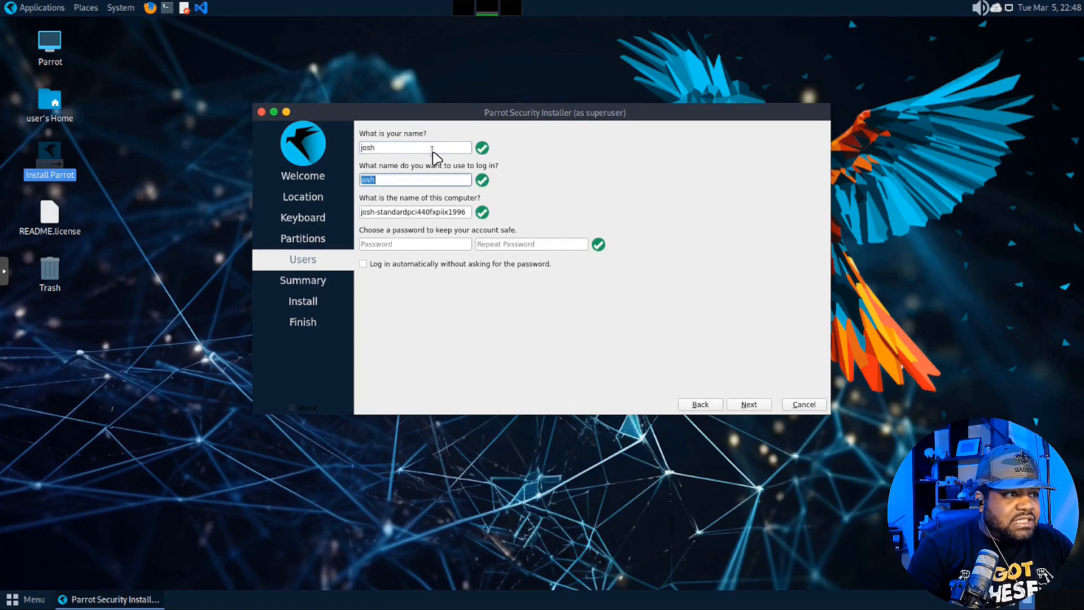
{"action": "type", "text": "parrot"}
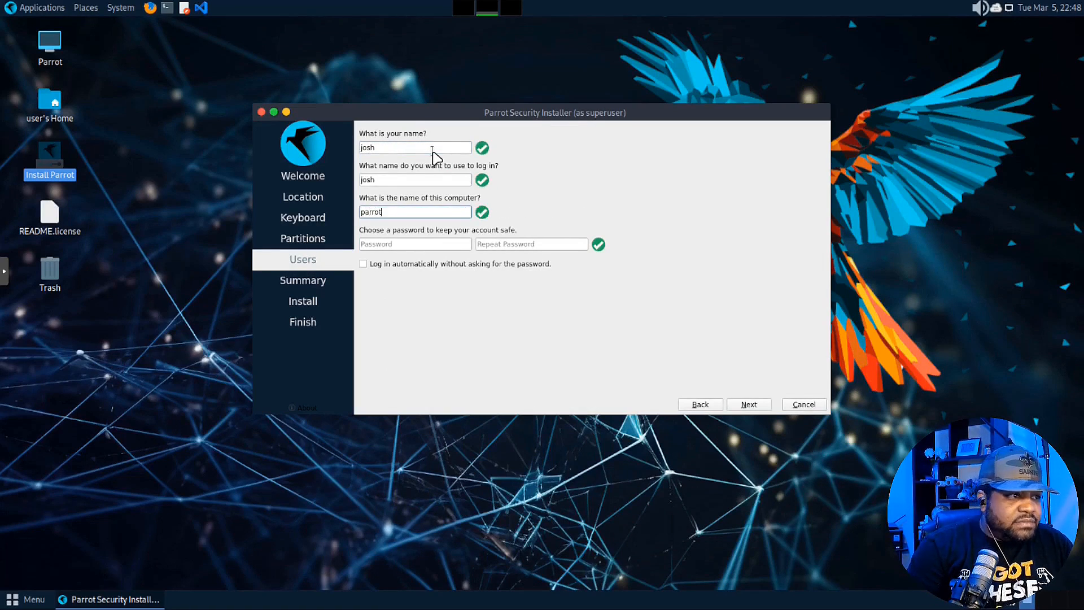
{"action": "type", "text": "0"}
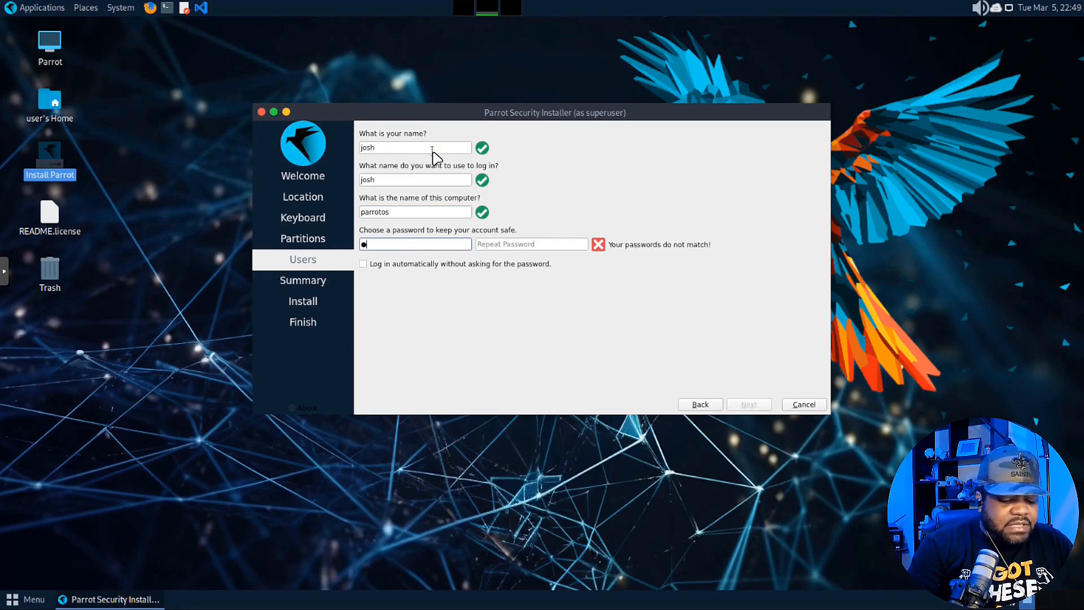
{"action": "type", "text": "password"}
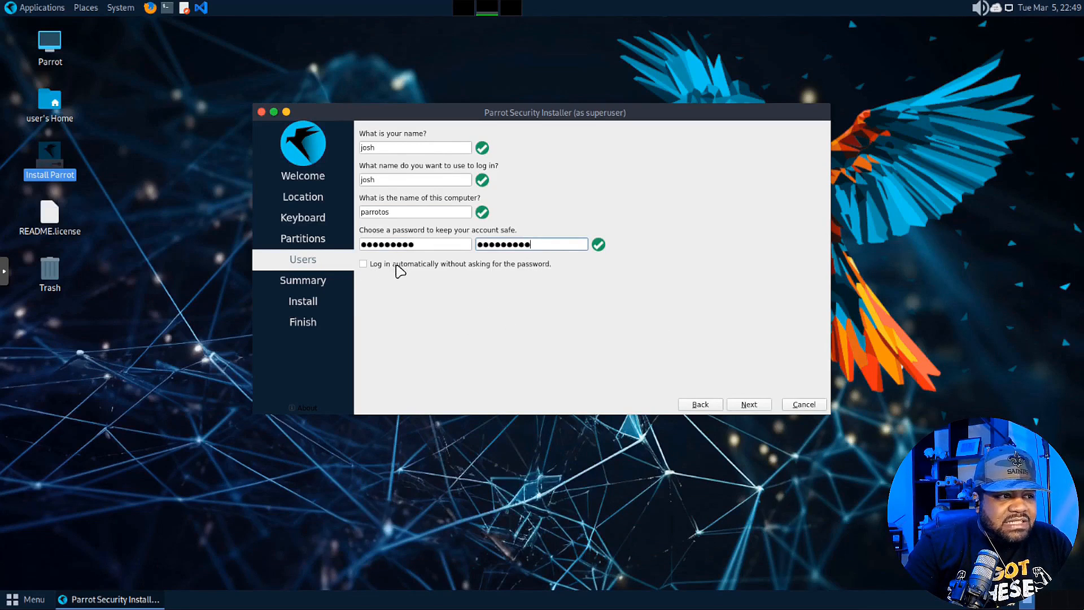
{"action": "left_click", "coordinate": [748, 404]}
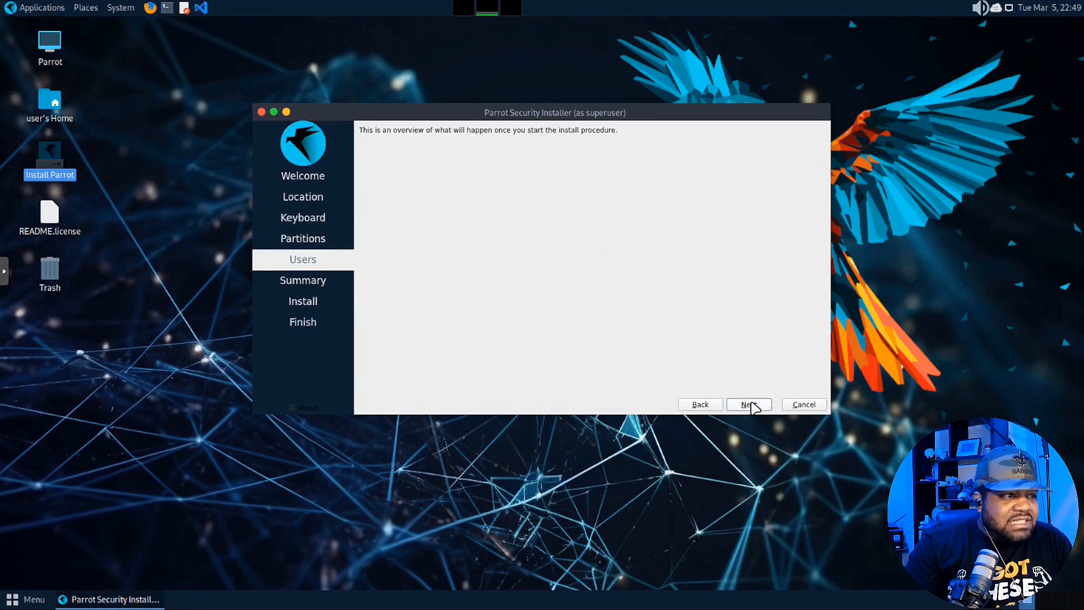
- Confirm erasing /dev/vda and start installing Parrot 6.0
{"action": "left_click", "coordinate": [747, 404]}
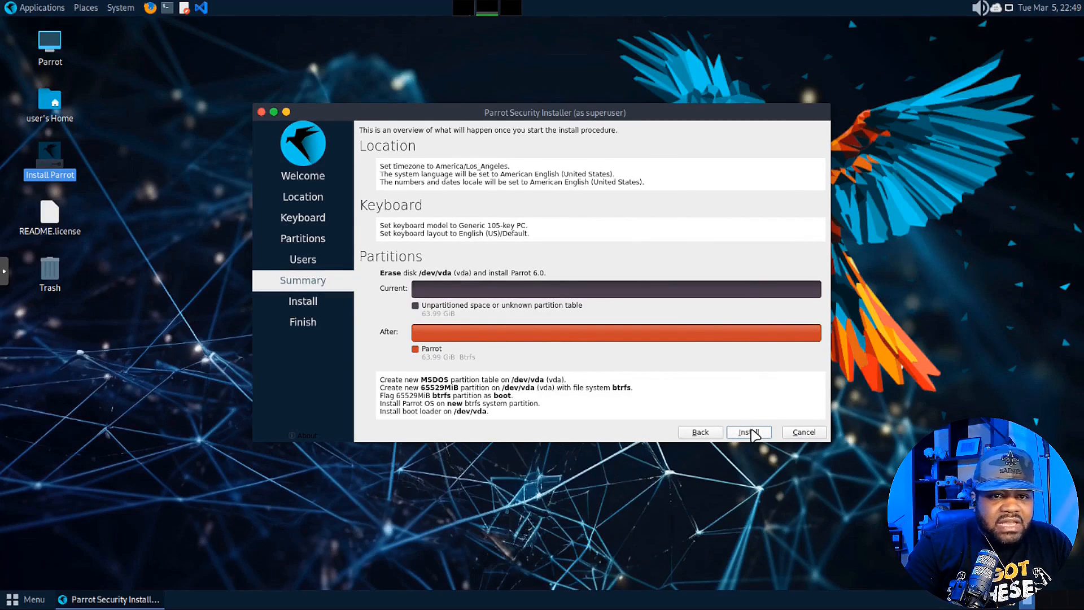
{"action": "left_click", "coordinate": [749, 431]}
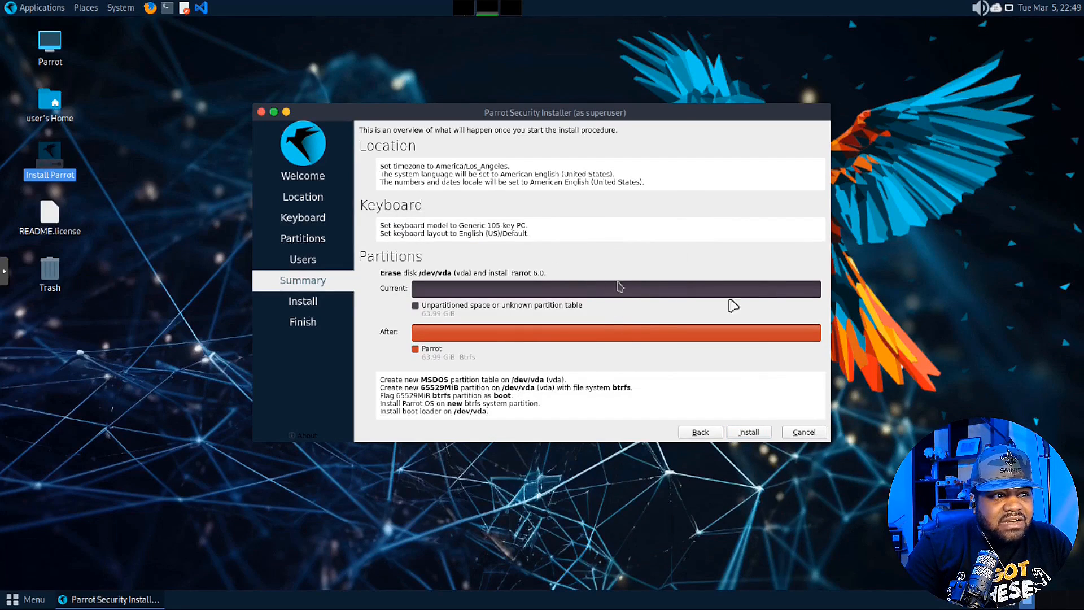
{"action": "left_click", "coordinate": [747, 432]}
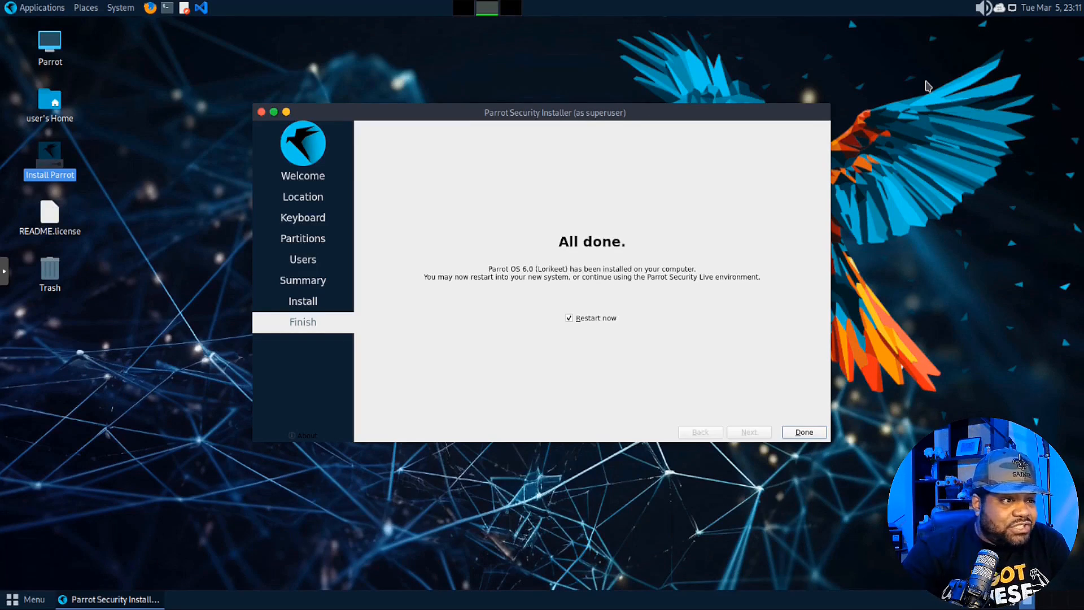
{"action": "mouse_move", "coordinate": [621, 363]}
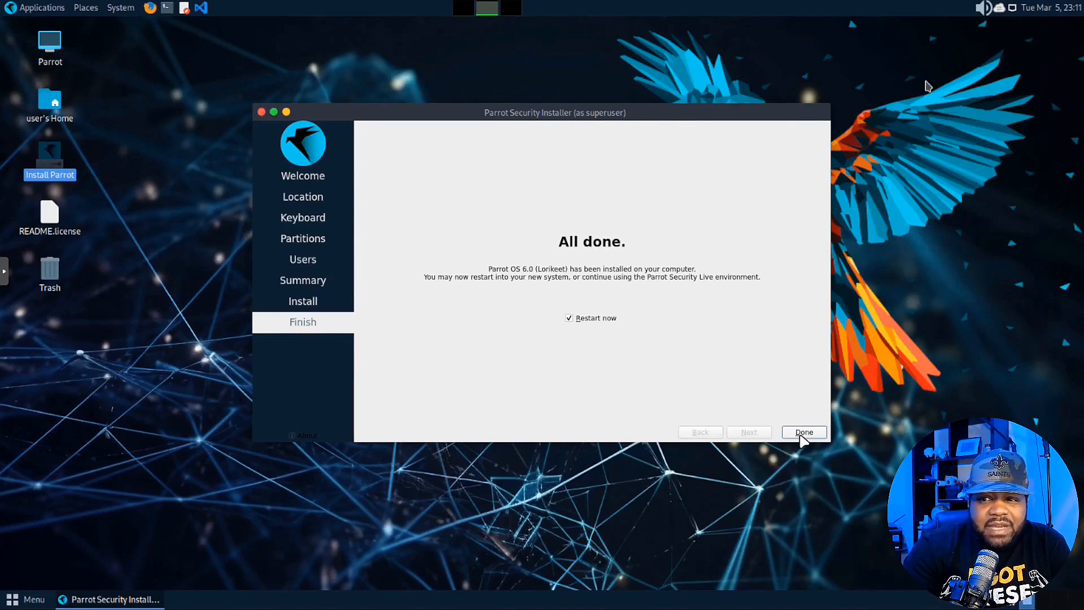
- Finish the installer with Restart now checked and reboot into the new system
{"action": "left_click", "coordinate": [803, 433]}
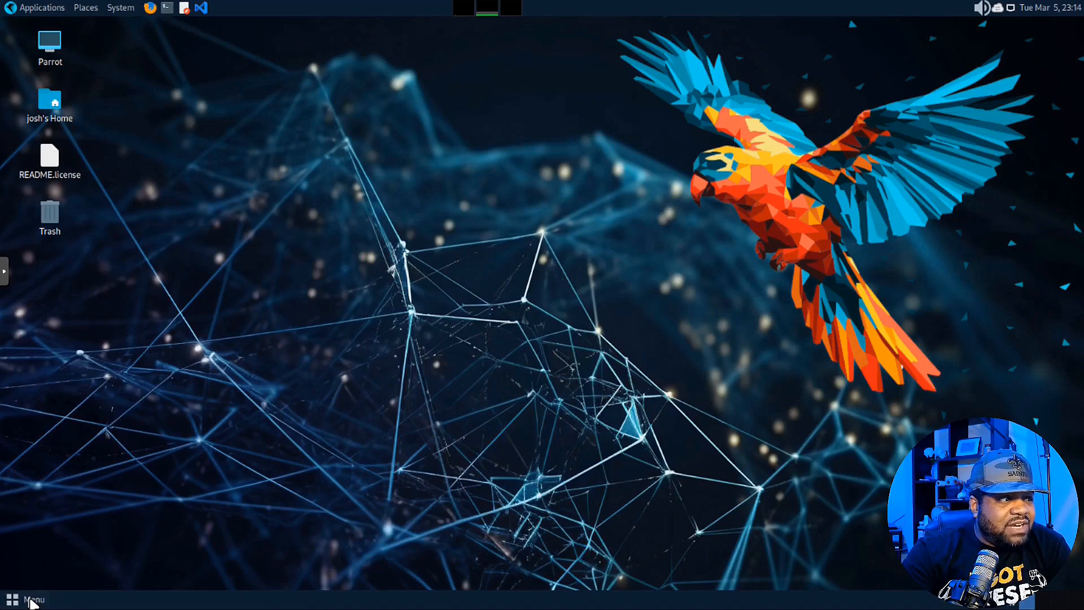
{"action": "left_click", "coordinate": [27, 598]}
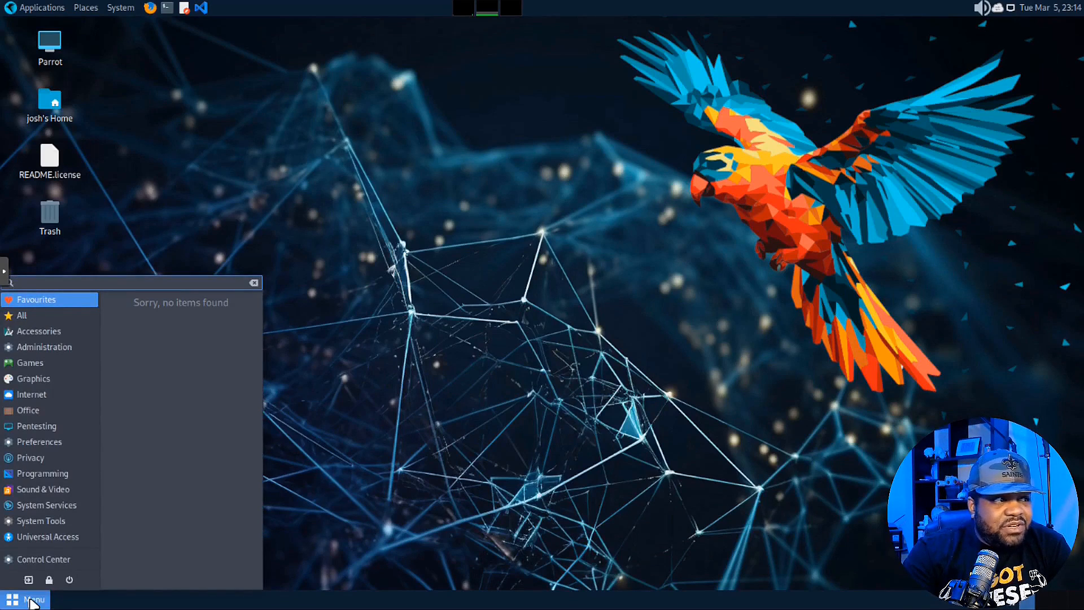
{"action": "mouse_move", "coordinate": [114, 384]}
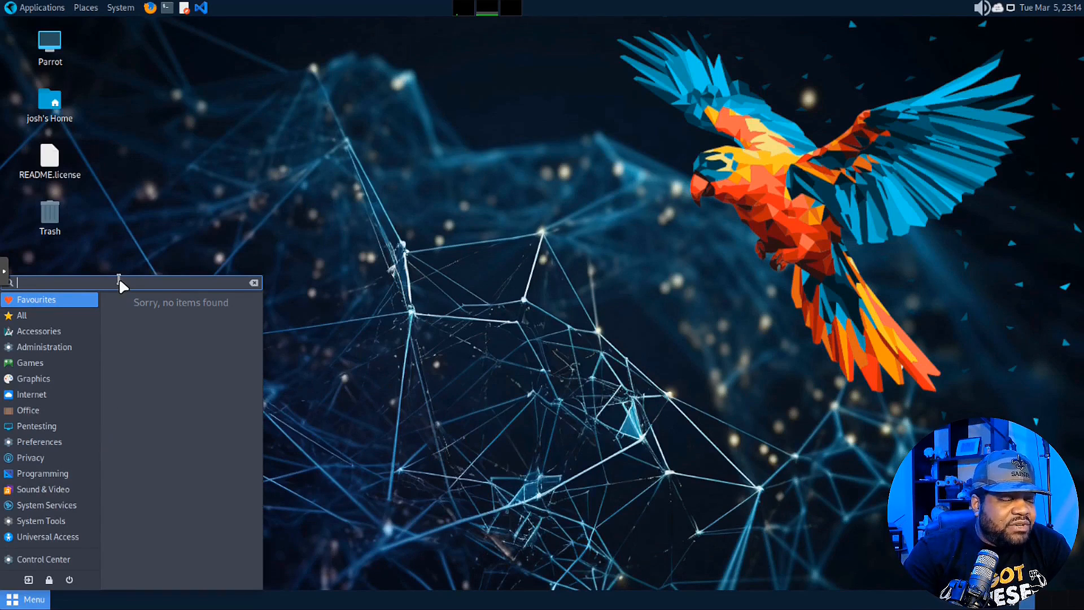
{"action": "left_click", "coordinate": [545, 381]}
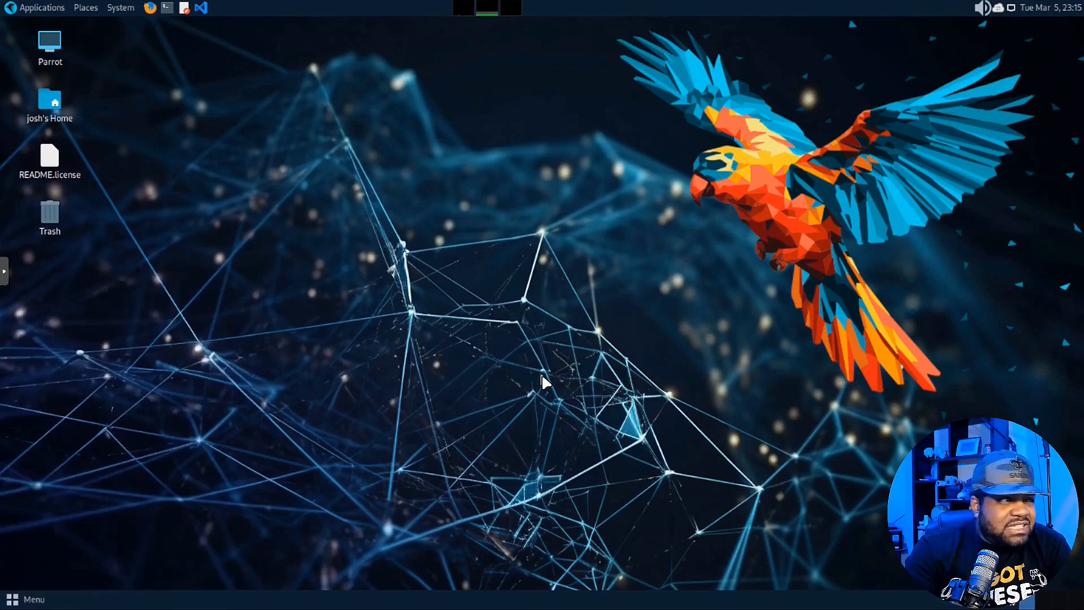
{"action": "mouse_move", "coordinate": [470, 270]}
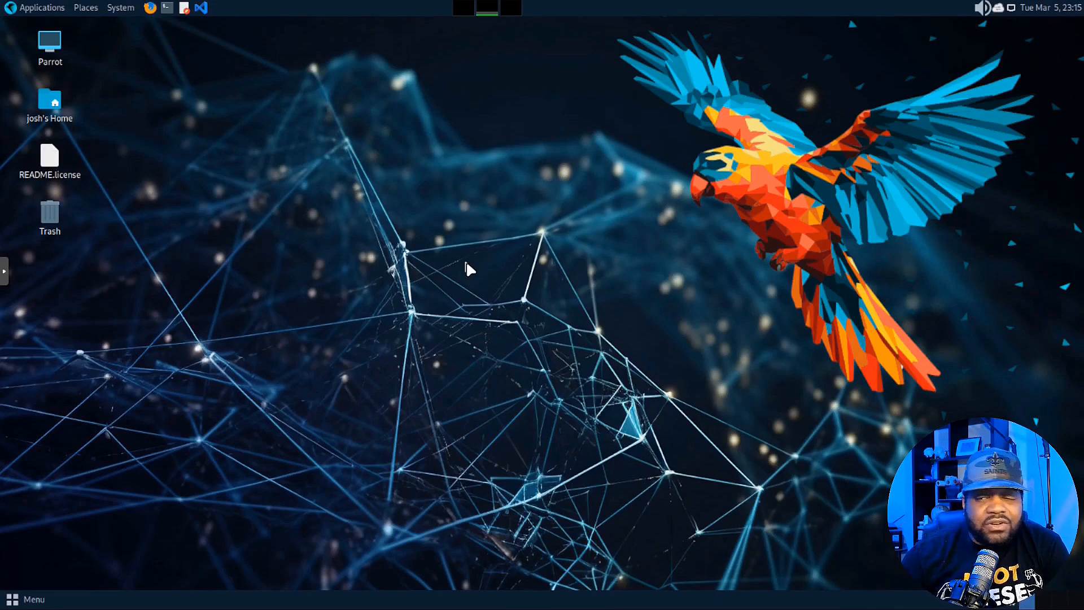
{"action": "mouse_move", "coordinate": [211, 31]}
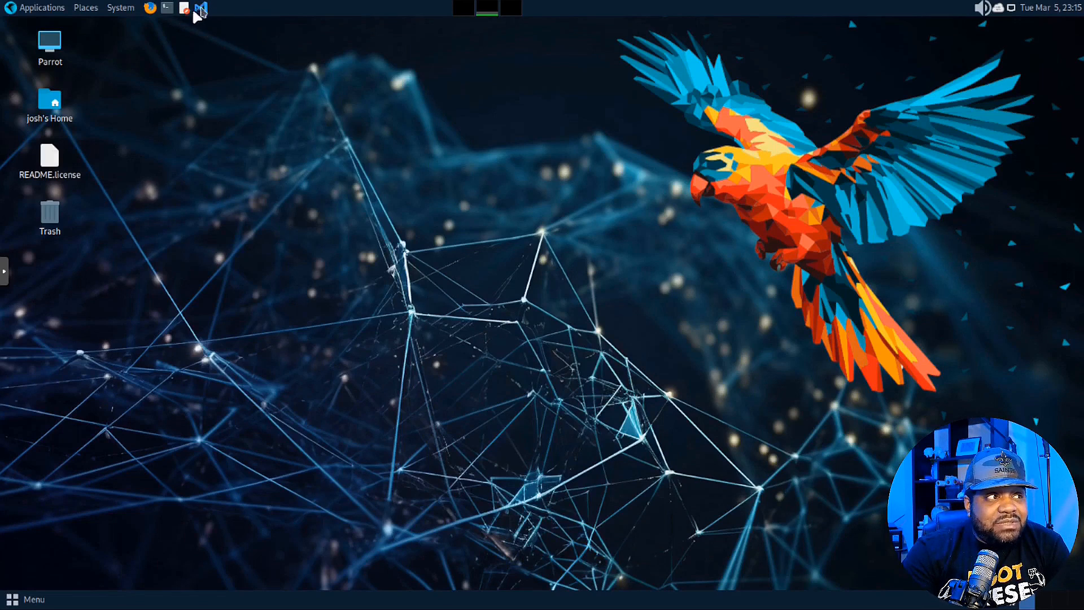
{"action": "mouse_move", "coordinate": [201, 8]}
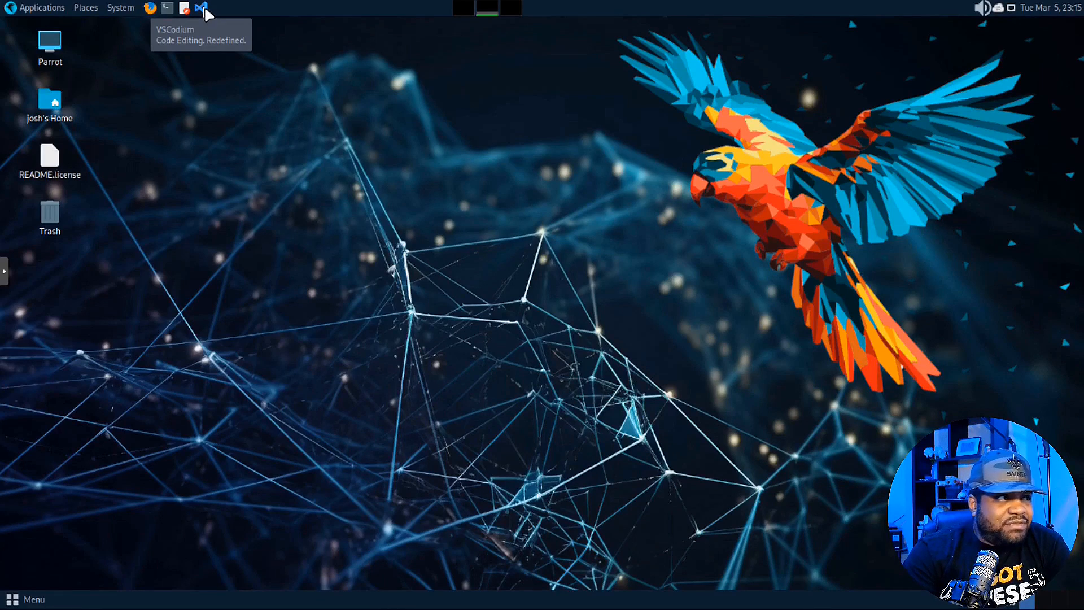
{"action": "mouse_move", "coordinate": [43, 21]}
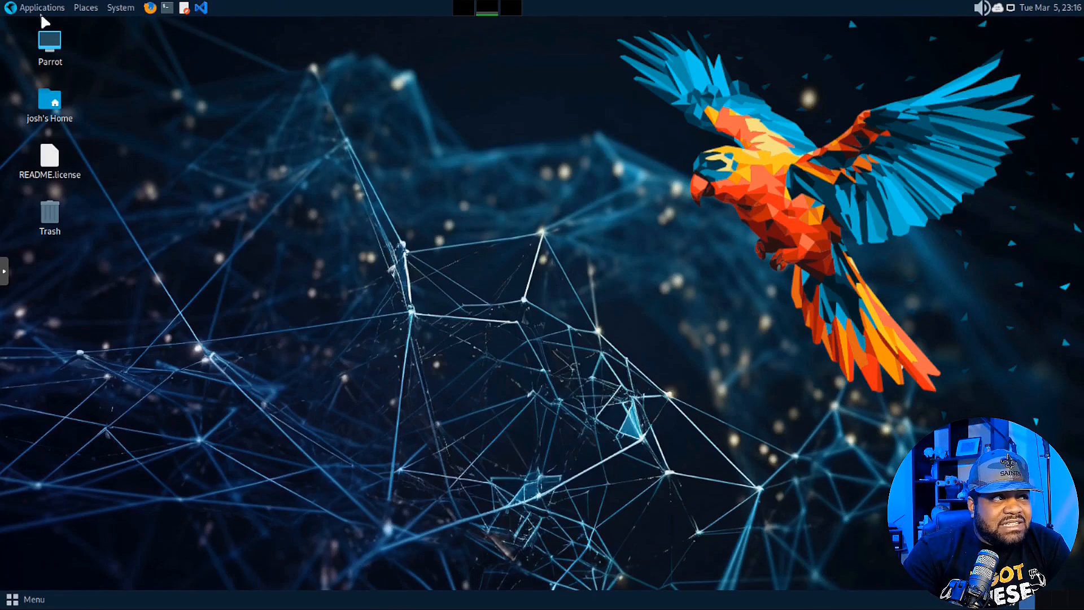
{"action": "left_click", "coordinate": [40, 7]}
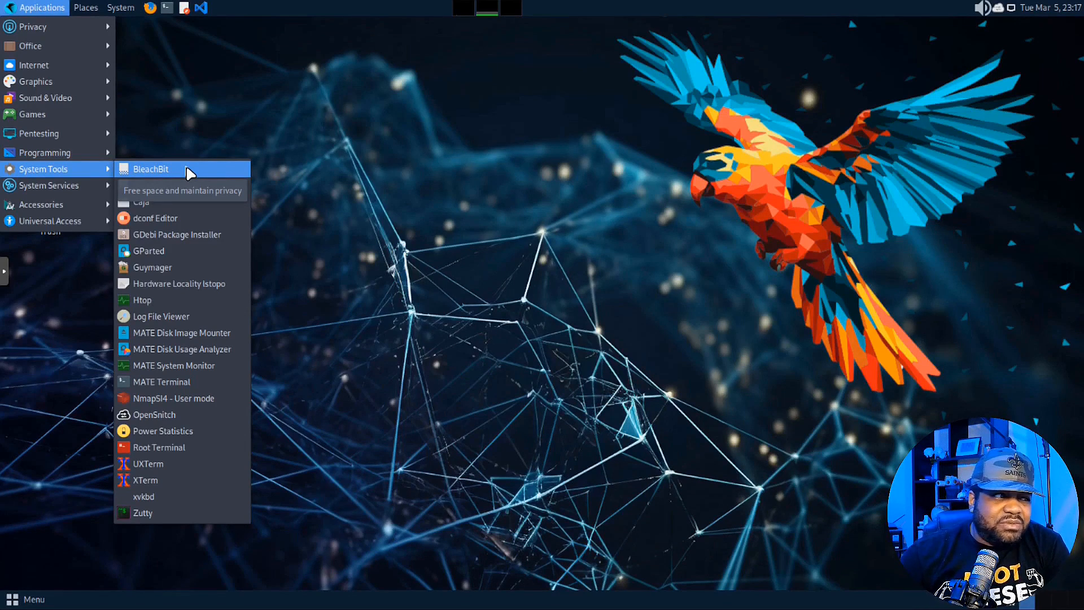
{"action": "mouse_move", "coordinate": [172, 397]}
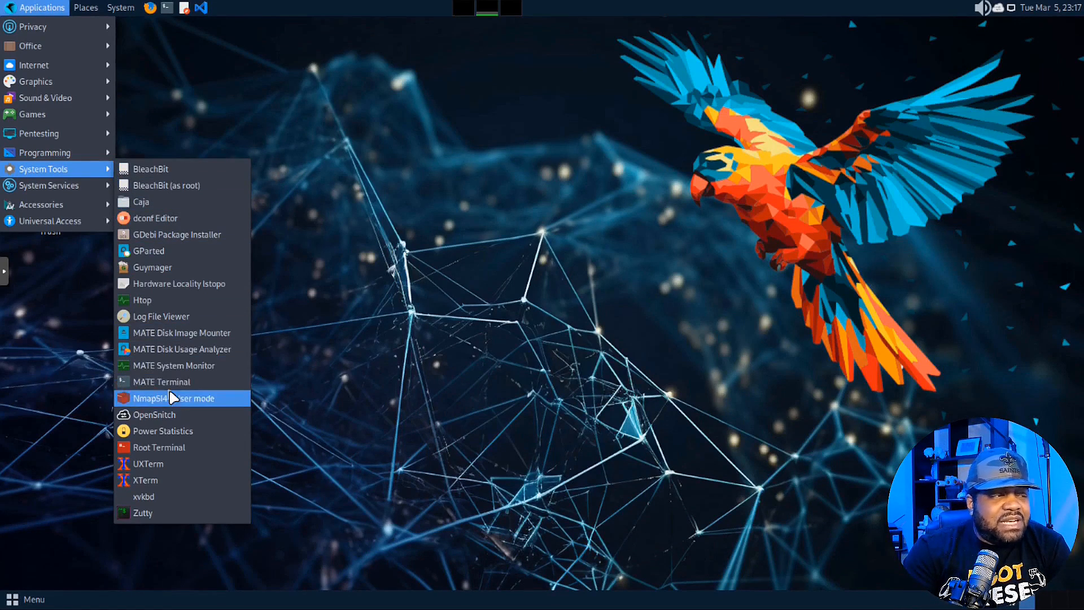
{"action": "mouse_move", "coordinate": [166, 348]}
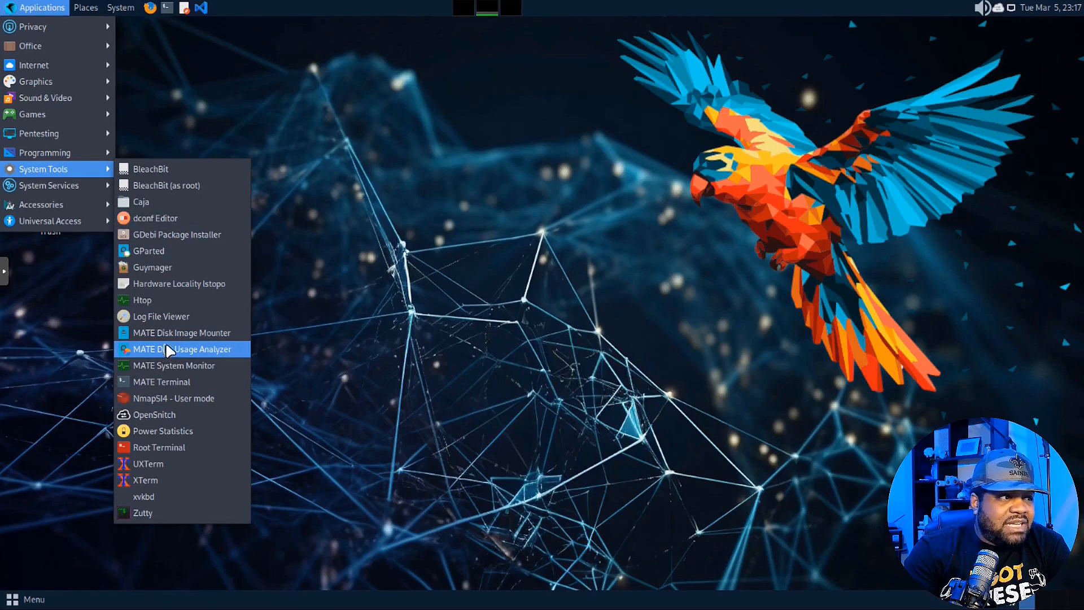
{"action": "mouse_move", "coordinate": [169, 352]}
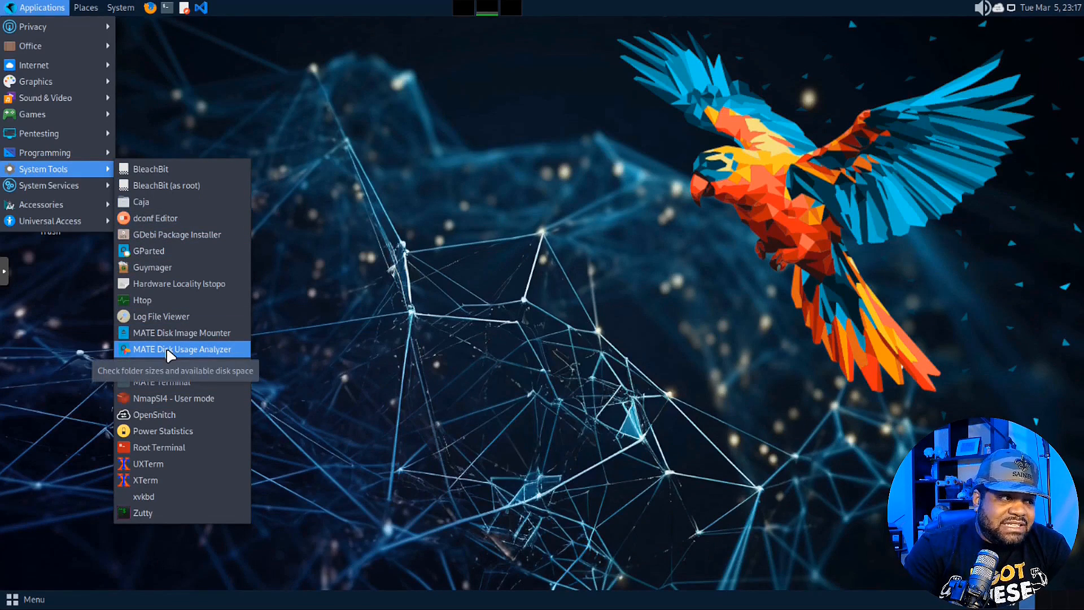
{"action": "mouse_move", "coordinate": [183, 364]}
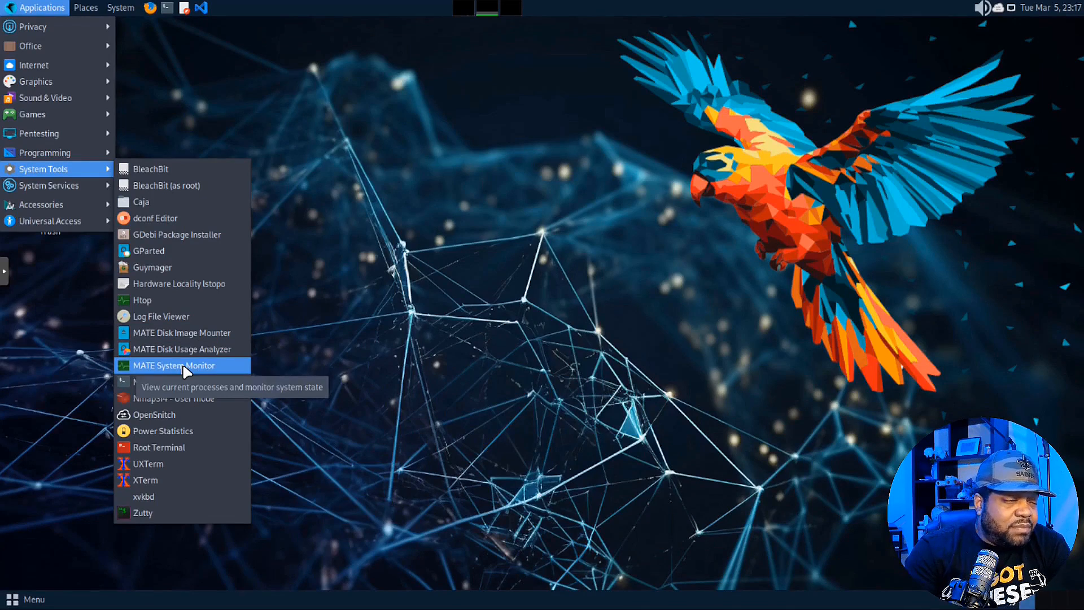
{"action": "mouse_move", "coordinate": [145, 498]}
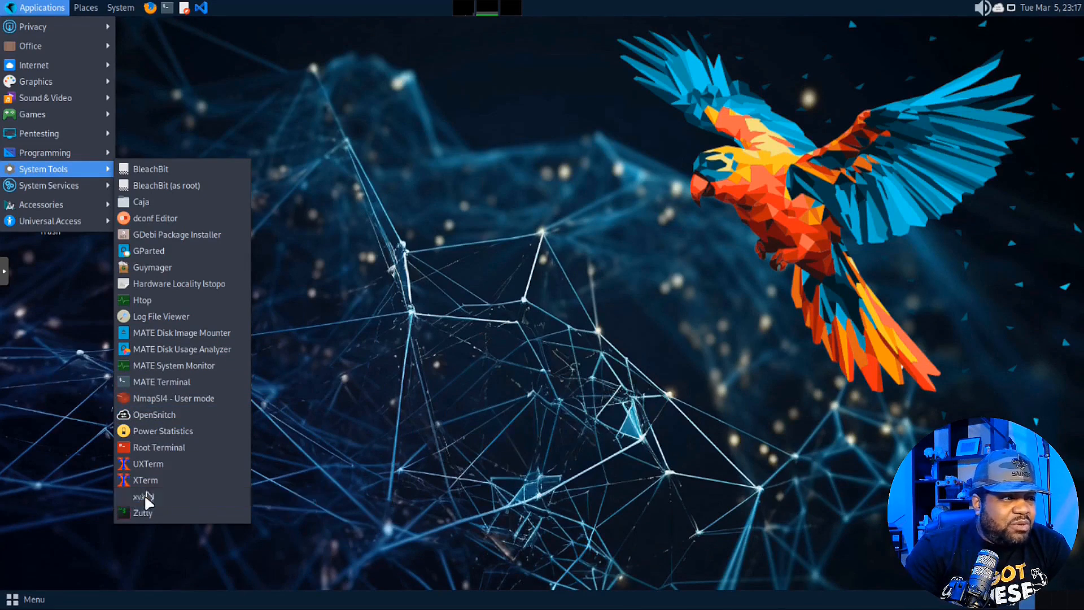
{"action": "mouse_move", "coordinate": [146, 479]}
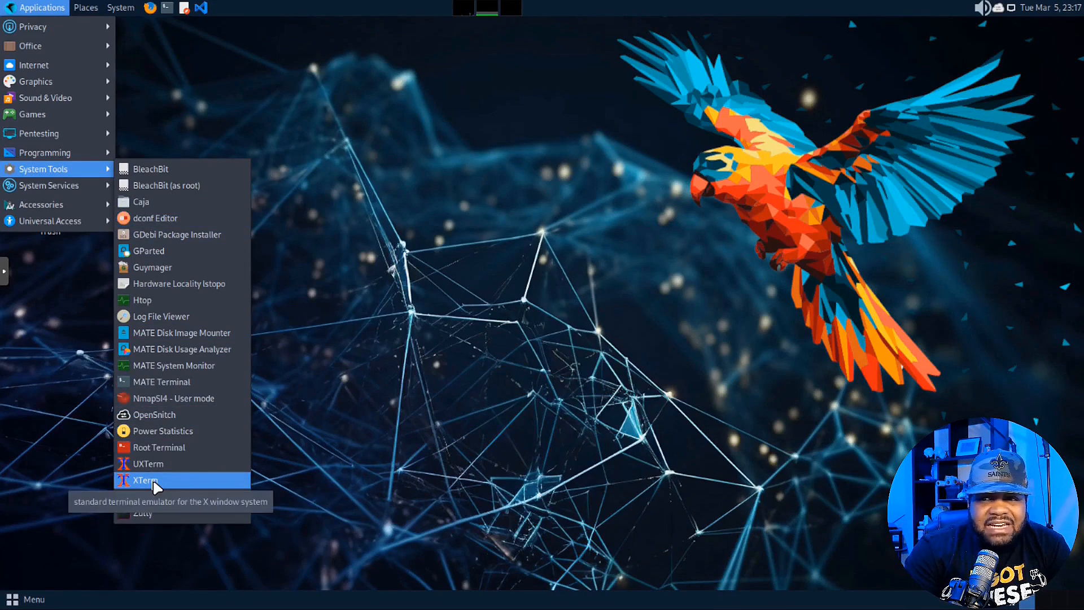
{"action": "left_click", "coordinate": [553, 407]}
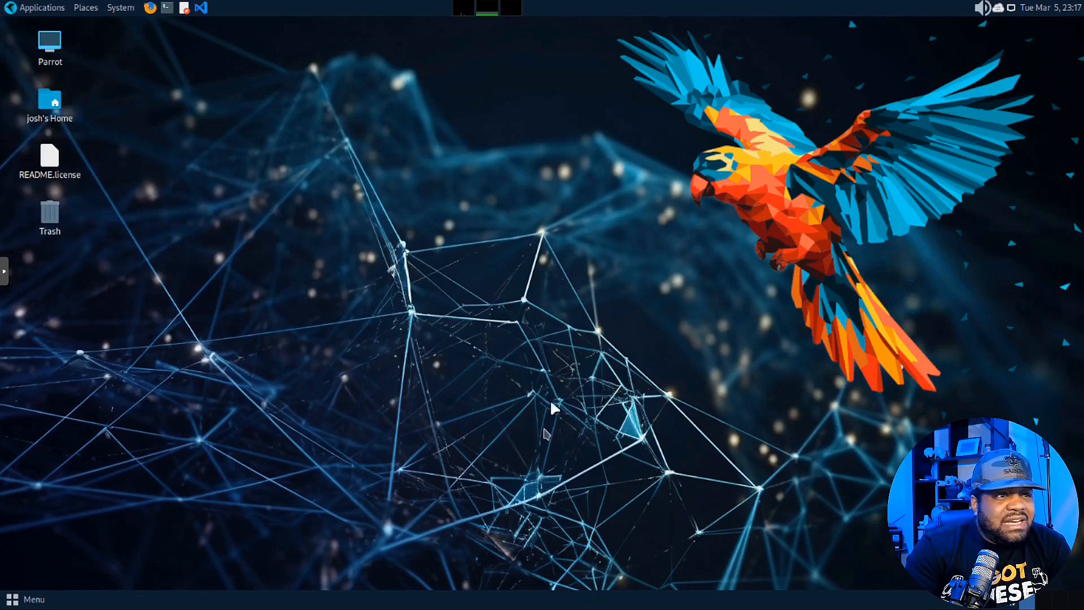
- Browse the Pentesting menu's Password Attacks, Automotive and Reverse Engineering categories
{"action": "left_click", "coordinate": [41, 7]}
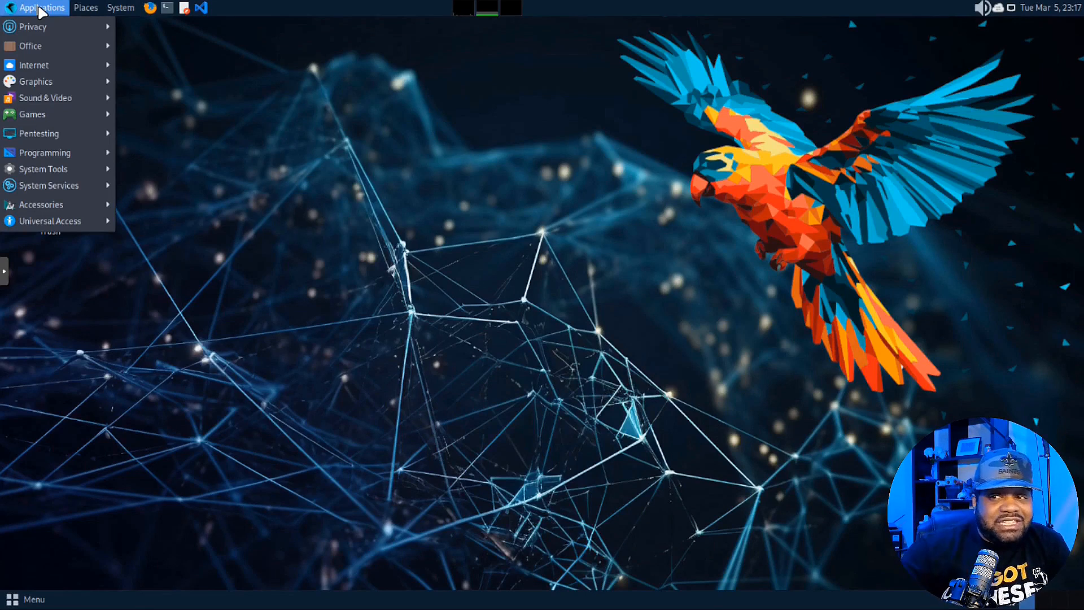
{"action": "left_click", "coordinate": [39, 133]}
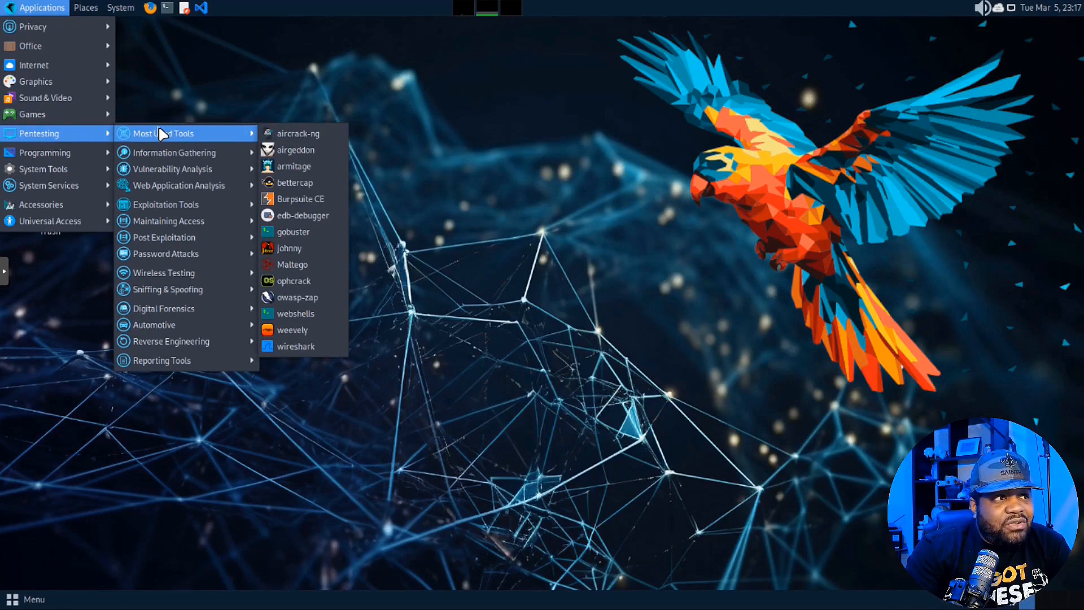
{"action": "mouse_move", "coordinate": [162, 360]}
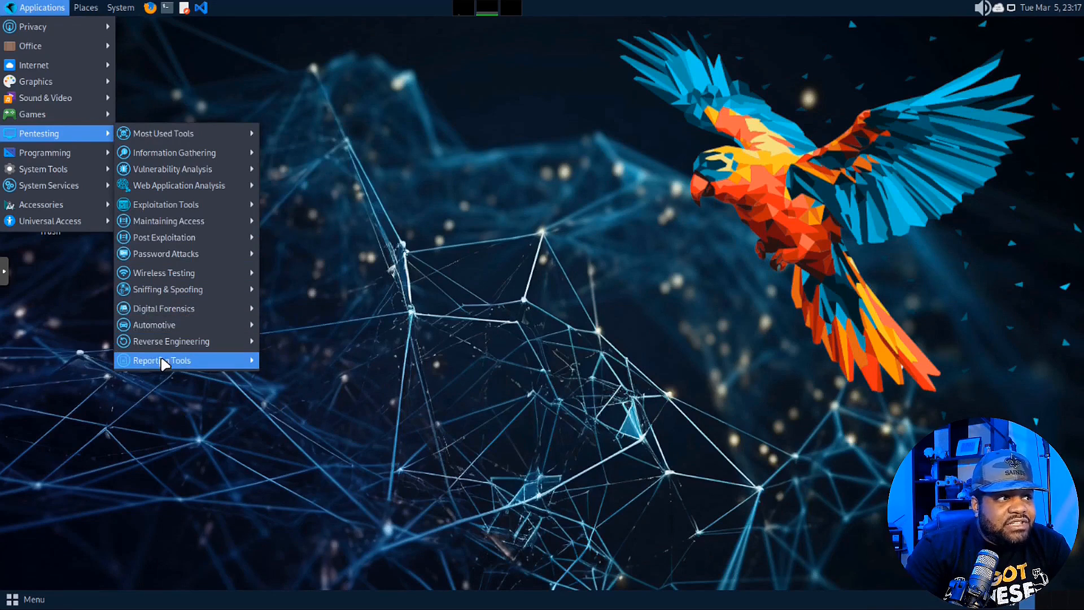
{"action": "mouse_move", "coordinate": [168, 153]}
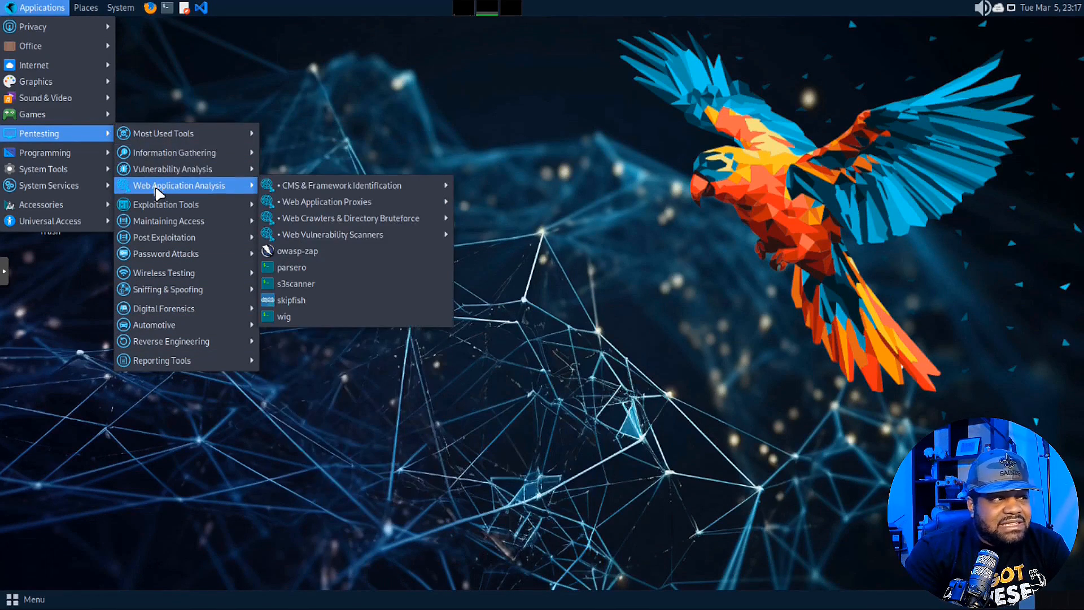
{"action": "mouse_move", "coordinate": [165, 205]}
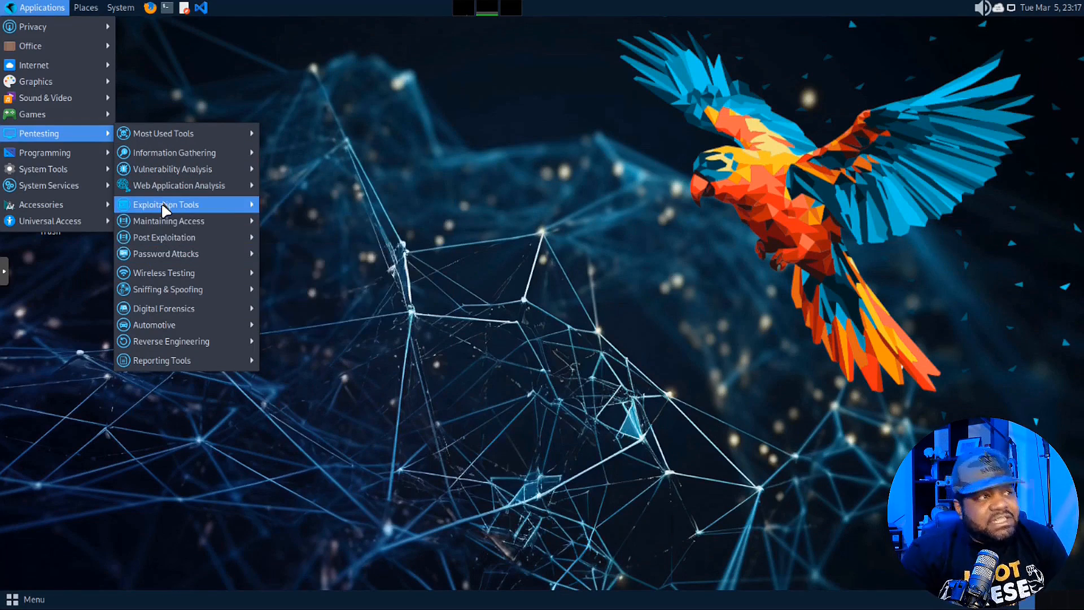
{"action": "mouse_move", "coordinate": [163, 237]}
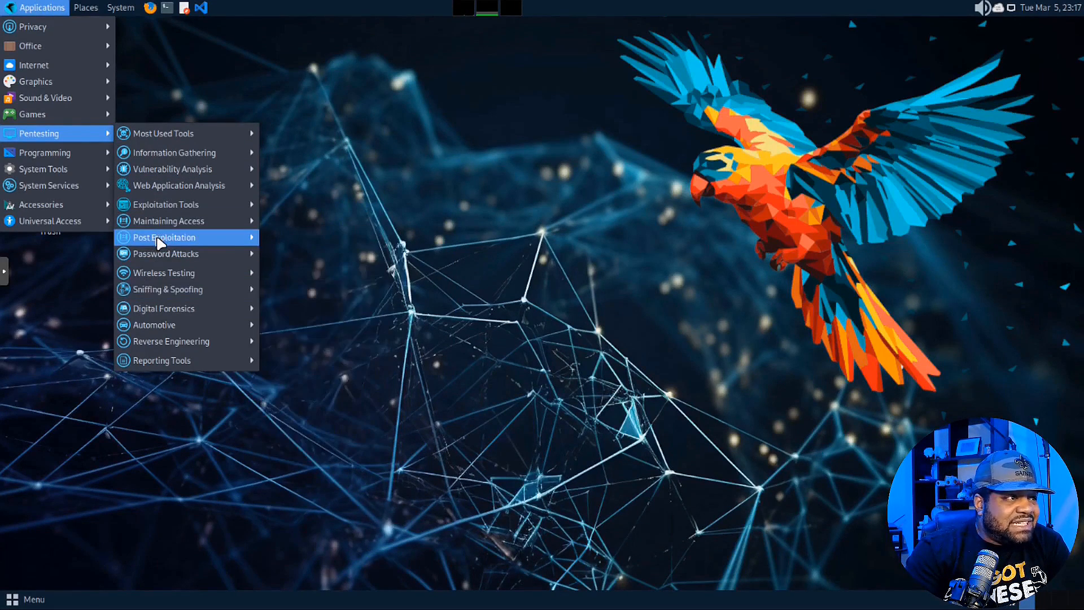
{"action": "mouse_move", "coordinate": [165, 253]}
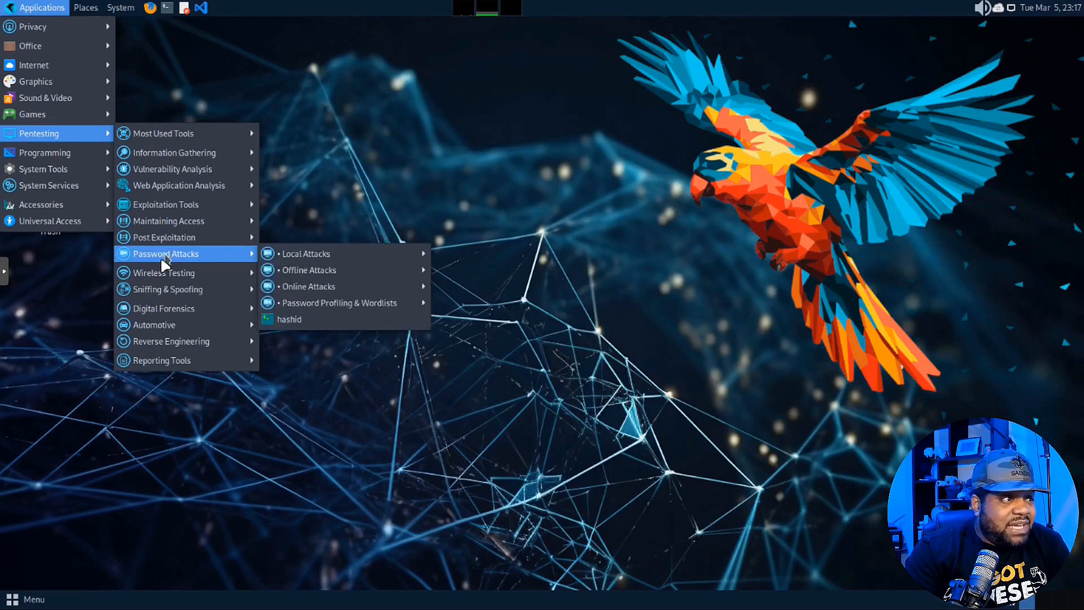
{"action": "mouse_move", "coordinate": [154, 394]}
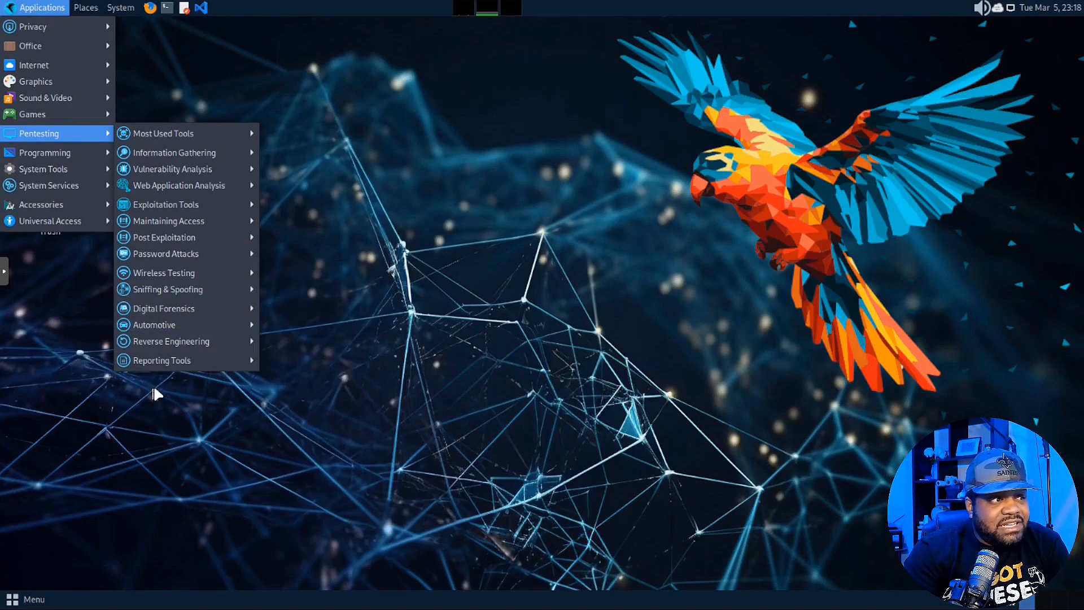
{"action": "mouse_move", "coordinate": [166, 341]}
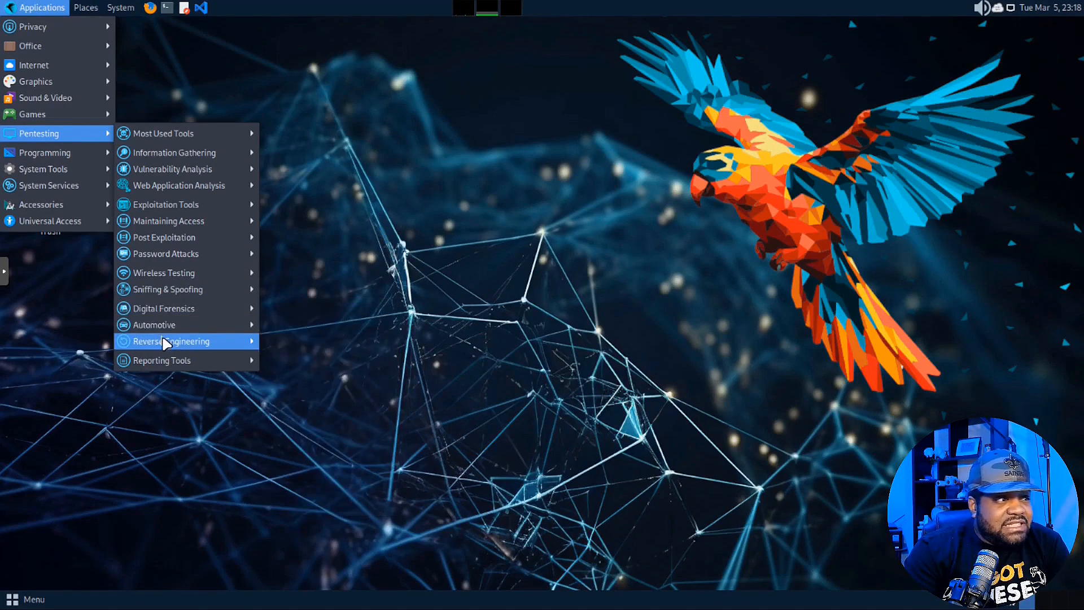
{"action": "mouse_move", "coordinate": [152, 324]}
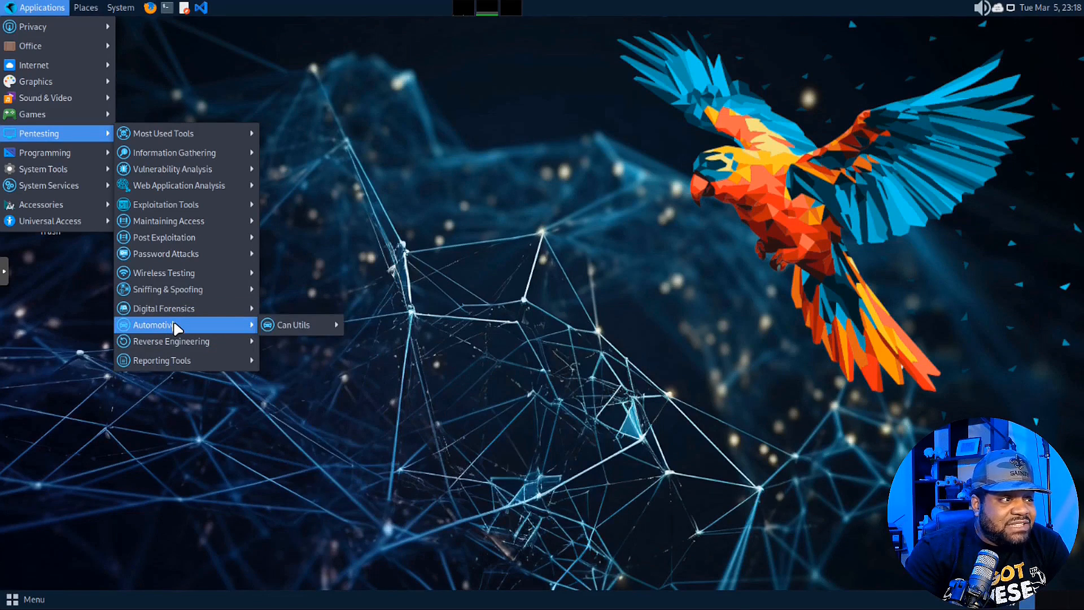
{"action": "mouse_move", "coordinate": [166, 341]}
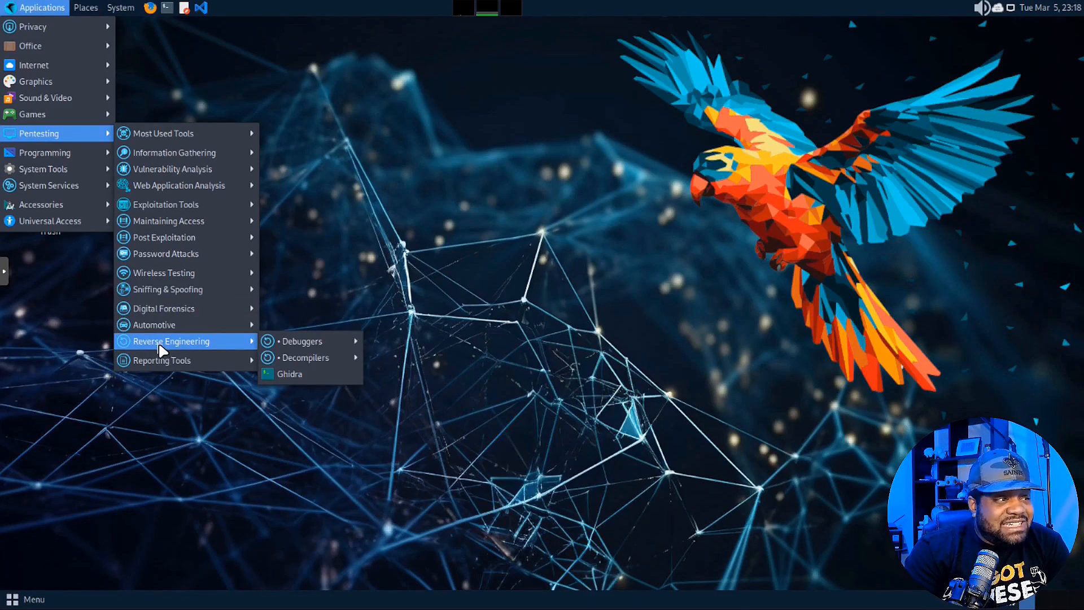
{"action": "mouse_move", "coordinate": [160, 359]}
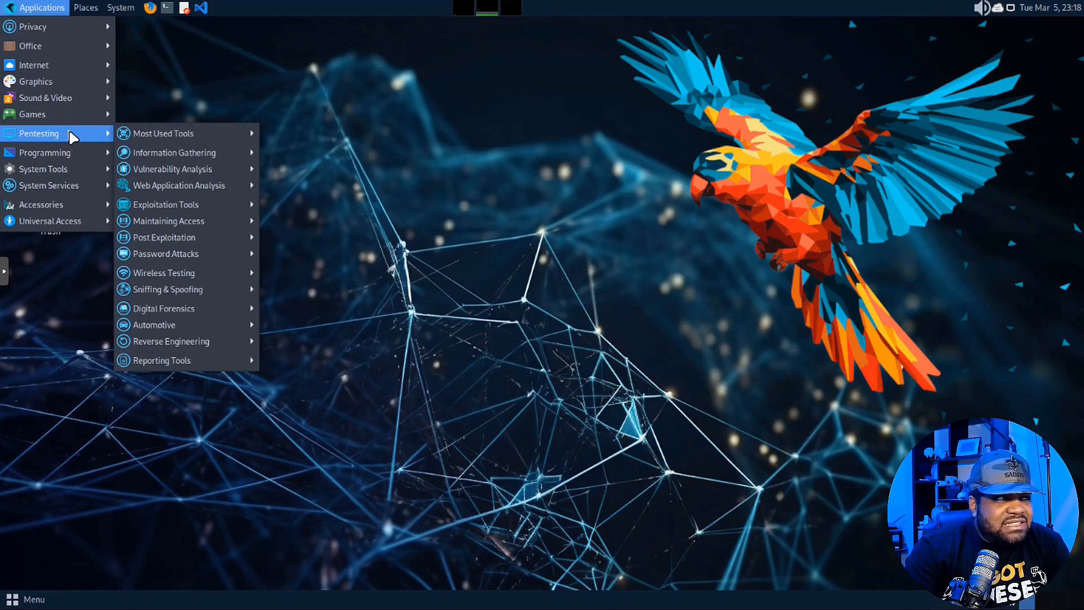
{"action": "mouse_move", "coordinate": [33, 65]}
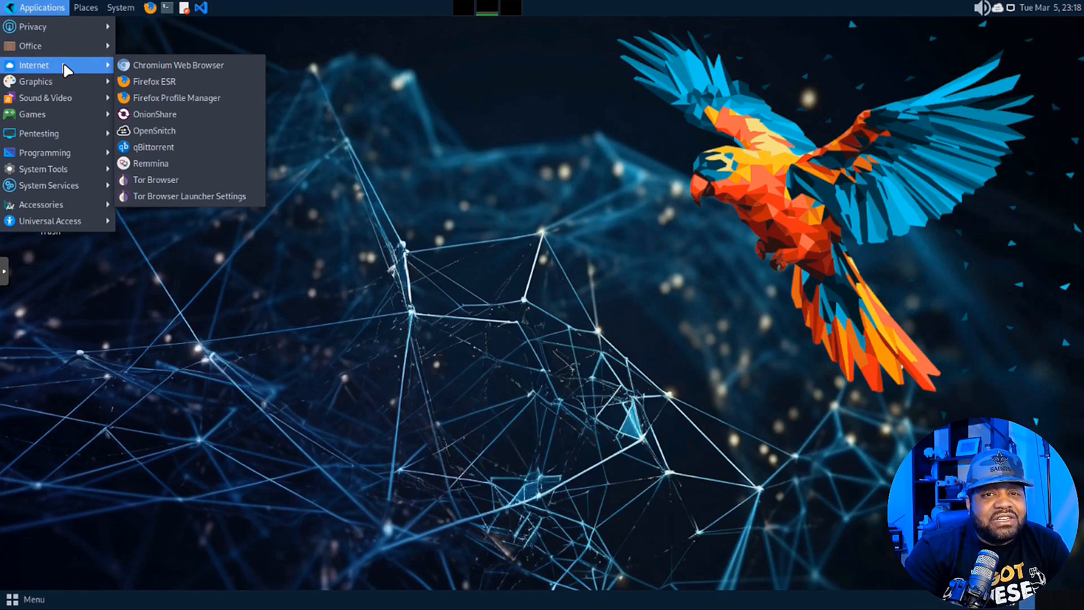
{"action": "mouse_move", "coordinate": [178, 65]}
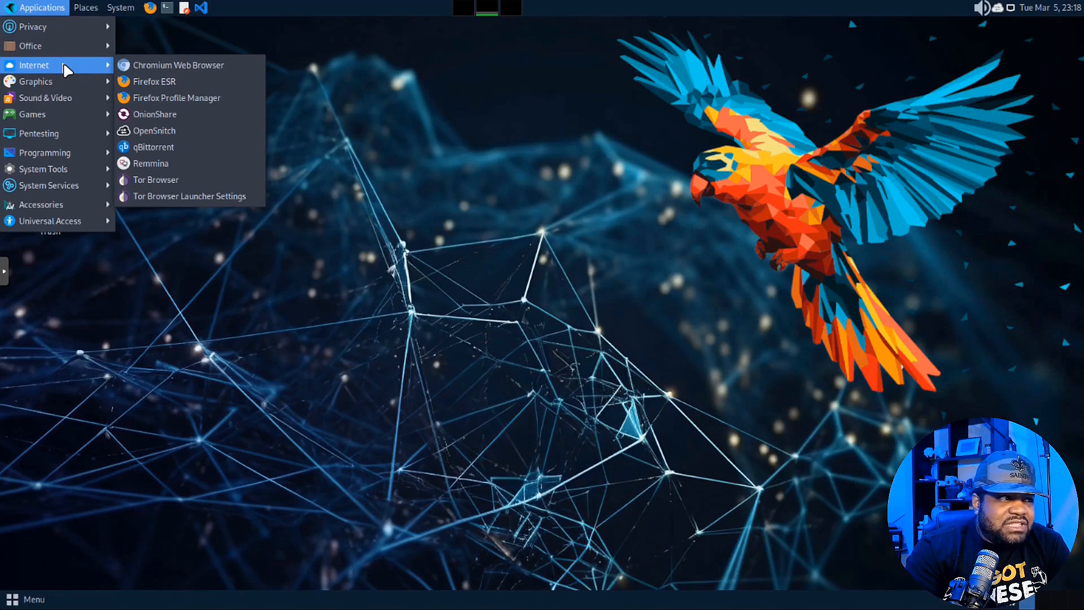
{"action": "mouse_move", "coordinate": [166, 114]}
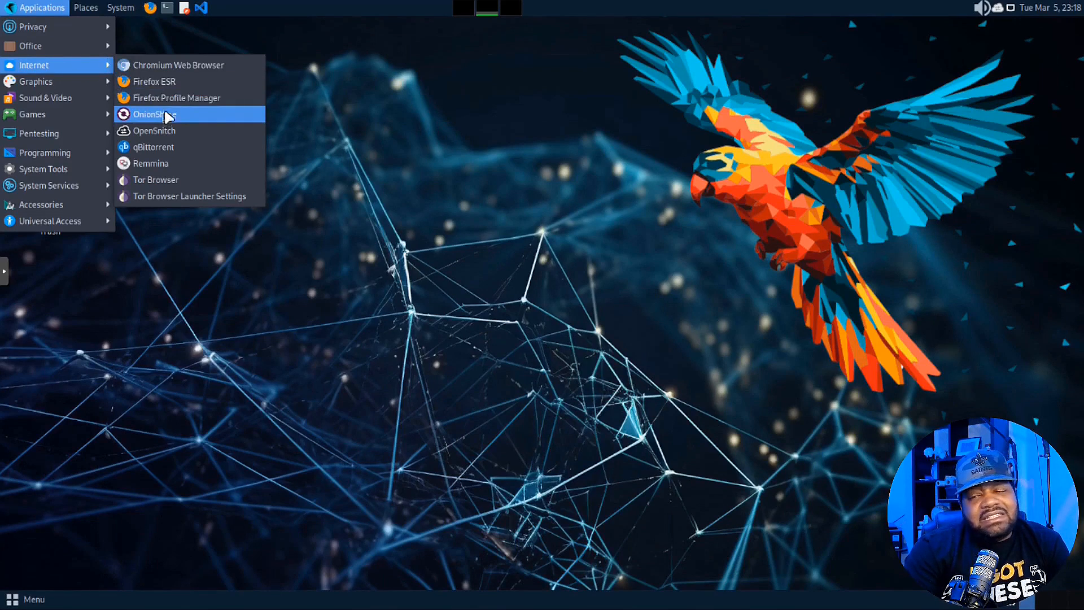
{"action": "mouse_move", "coordinate": [193, 118]}
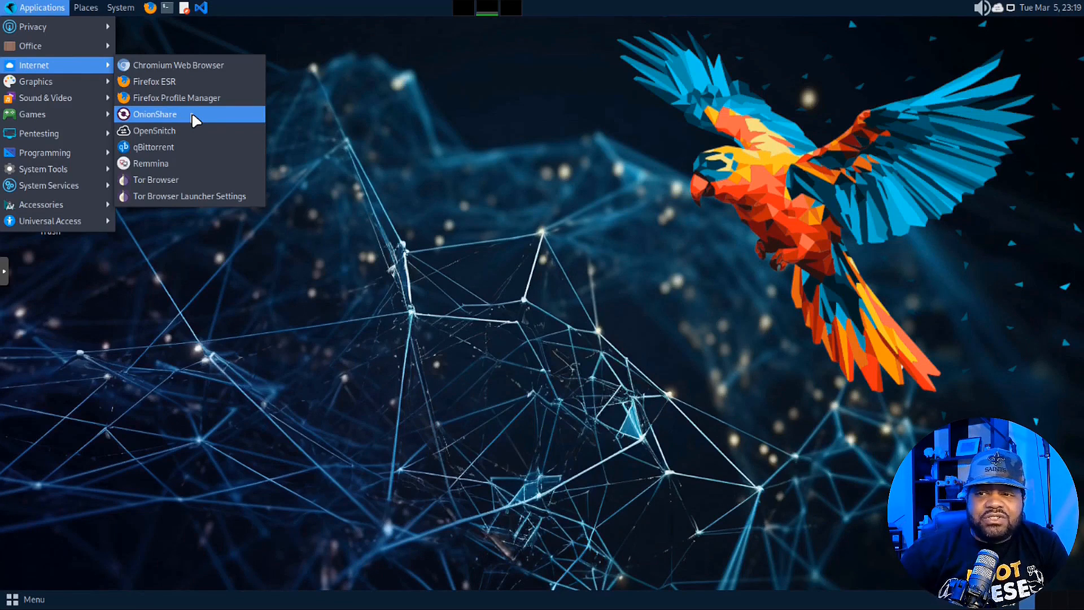
{"action": "mouse_move", "coordinate": [189, 131]}
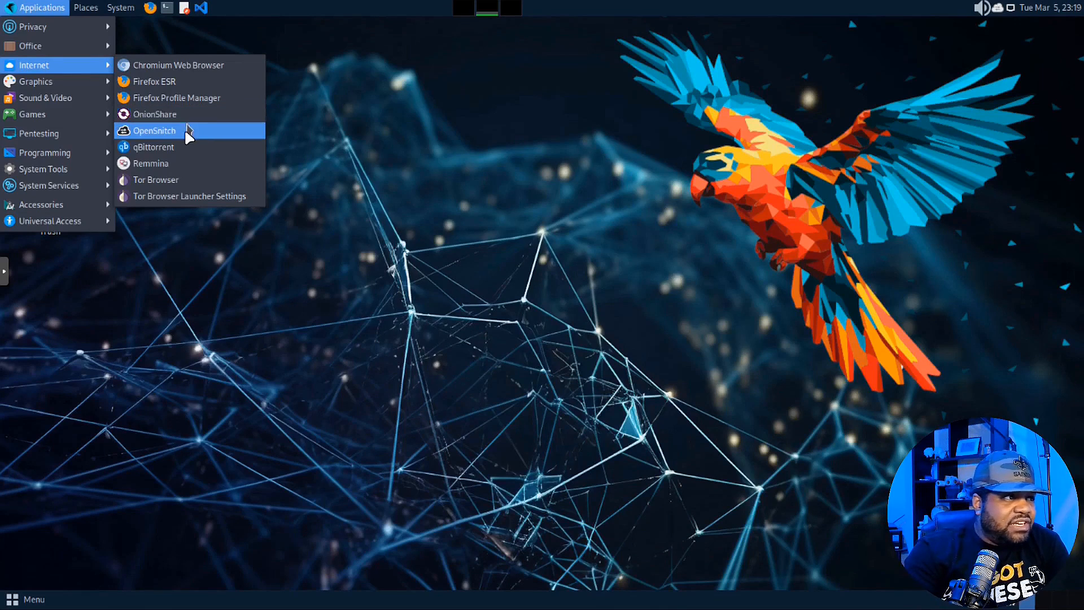
{"action": "mouse_move", "coordinate": [189, 163]}
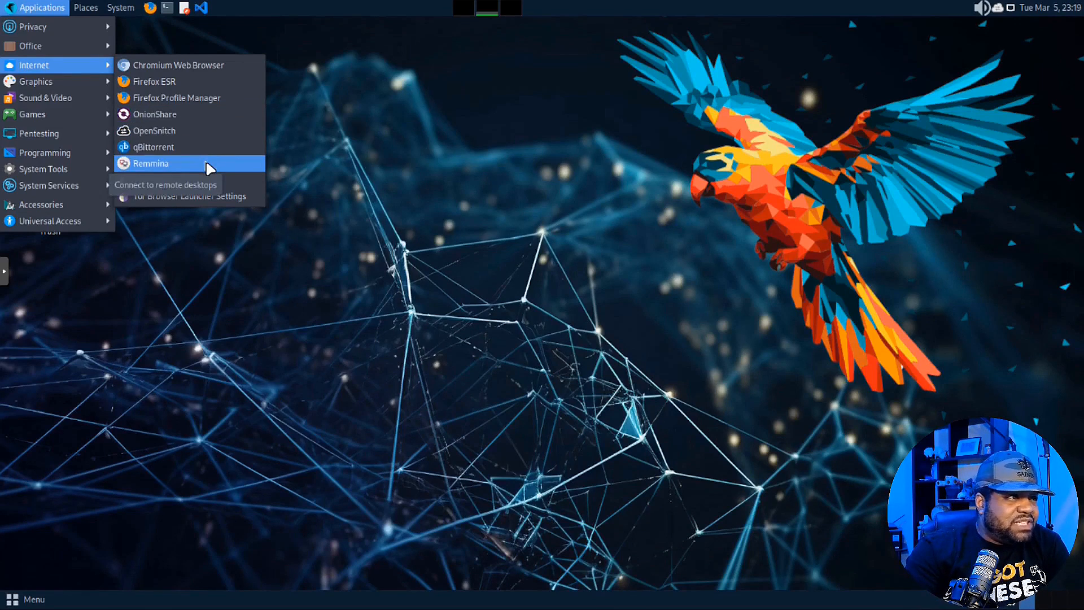
{"action": "mouse_move", "coordinate": [173, 97]}
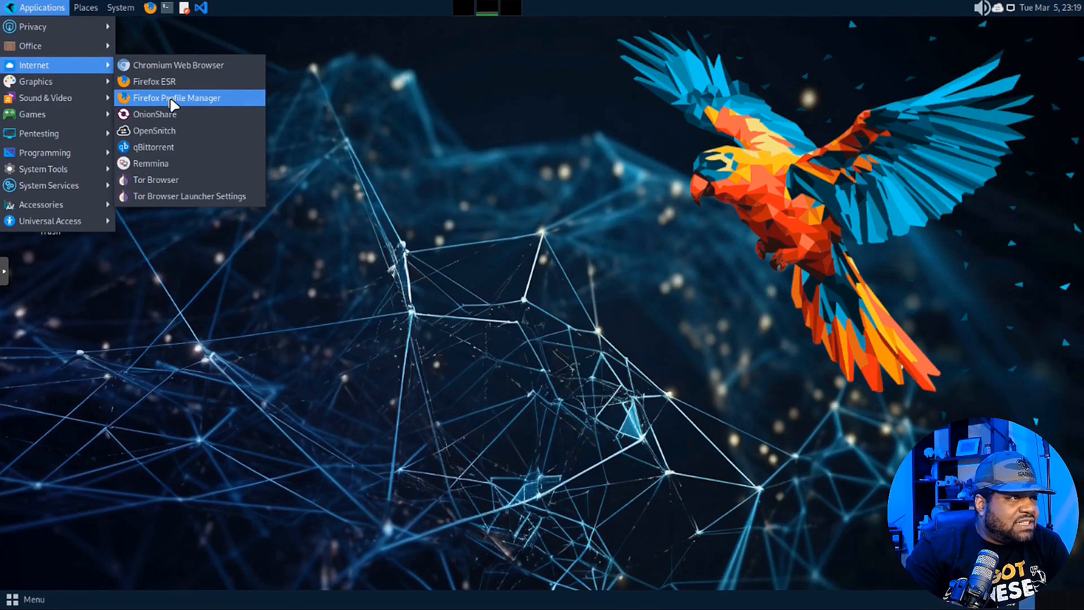
{"action": "mouse_move", "coordinate": [158, 82]}
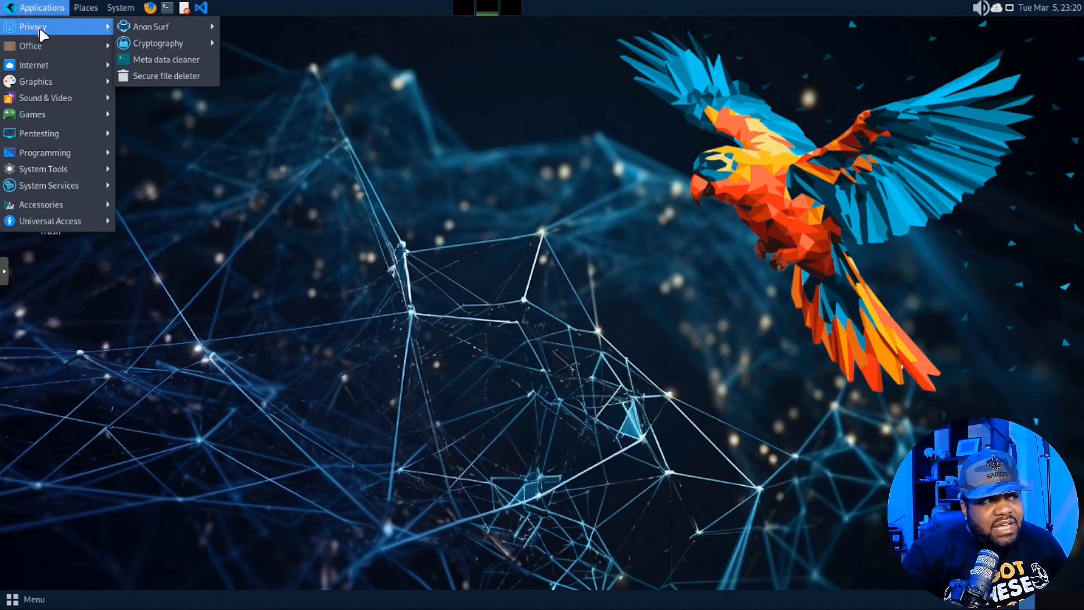
{"action": "mouse_move", "coordinate": [153, 26]}
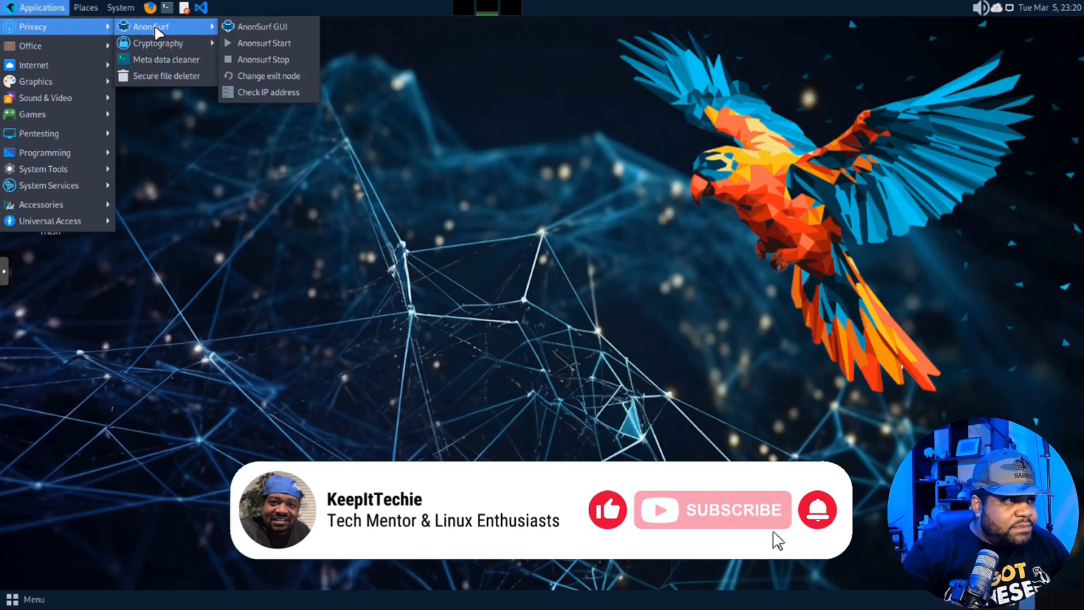
{"action": "mouse_move", "coordinate": [270, 43]}
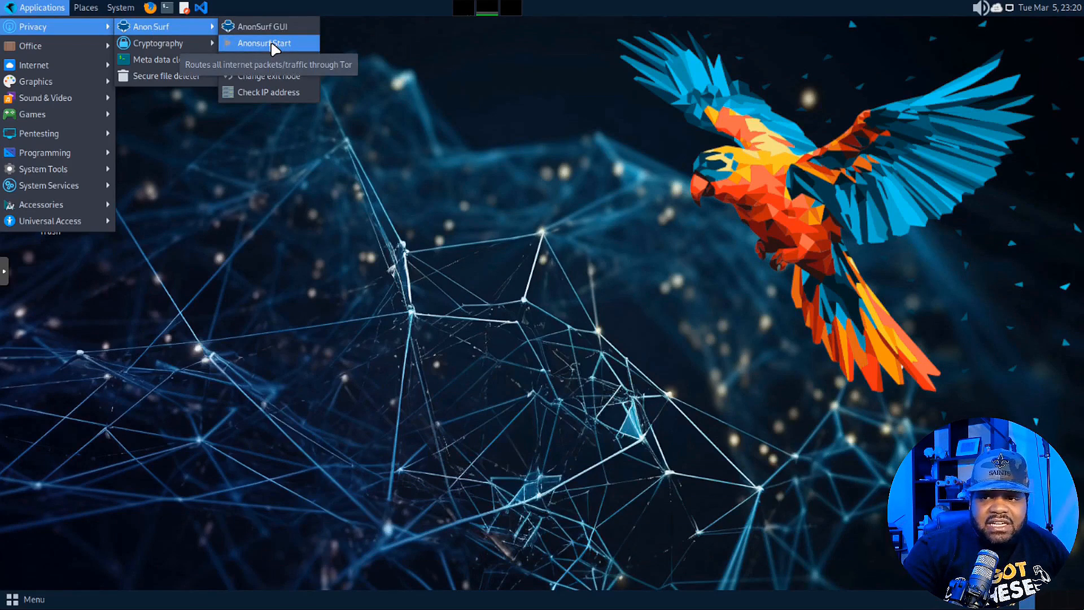
{"action": "mouse_move", "coordinate": [269, 91]}
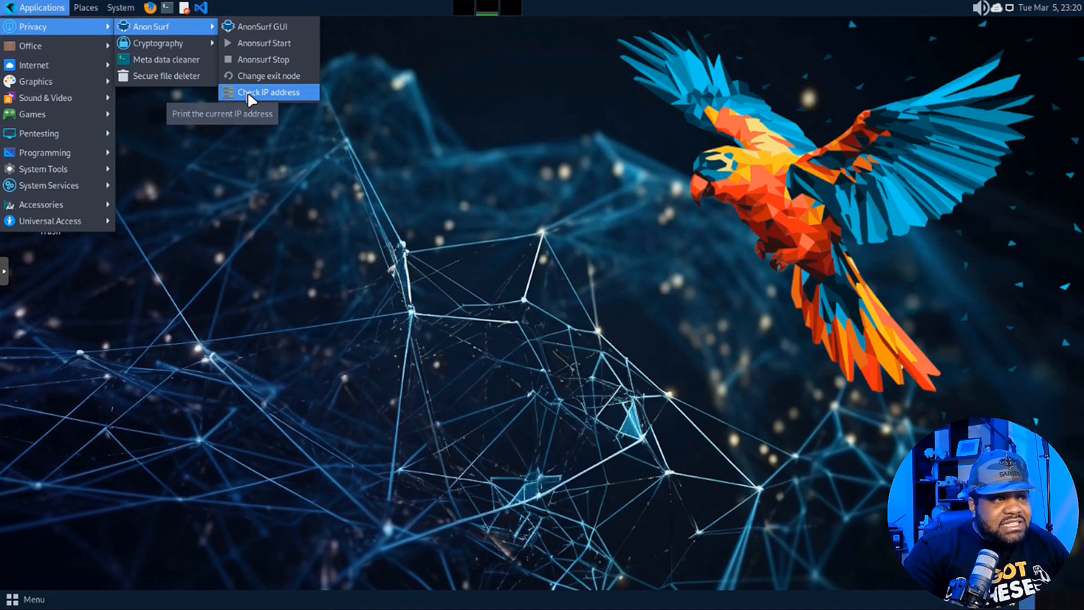
{"action": "mouse_move", "coordinate": [261, 26]}
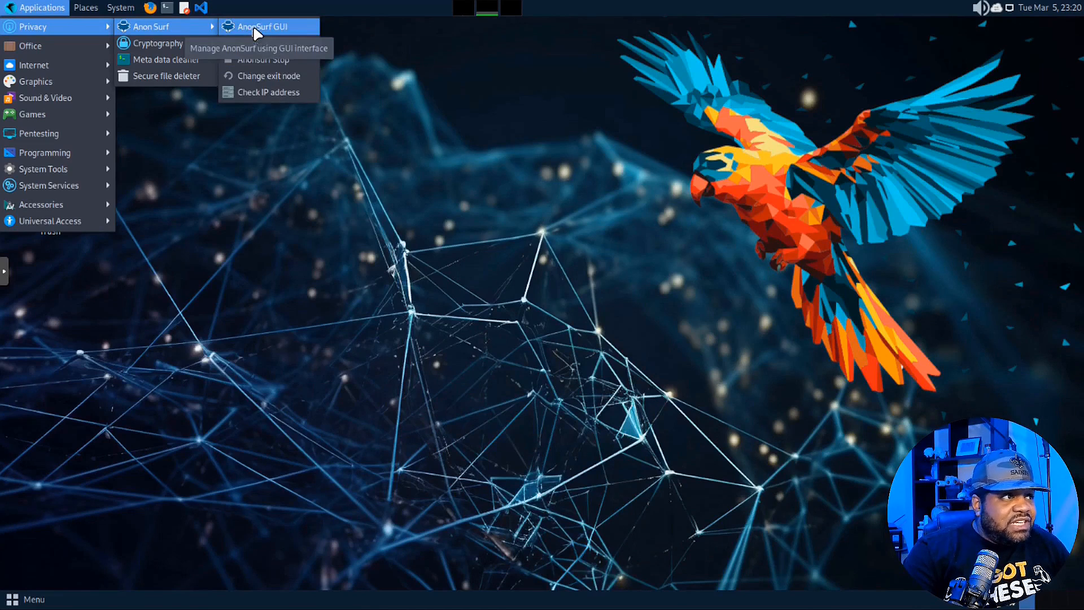
{"action": "mouse_move", "coordinate": [269, 67]}
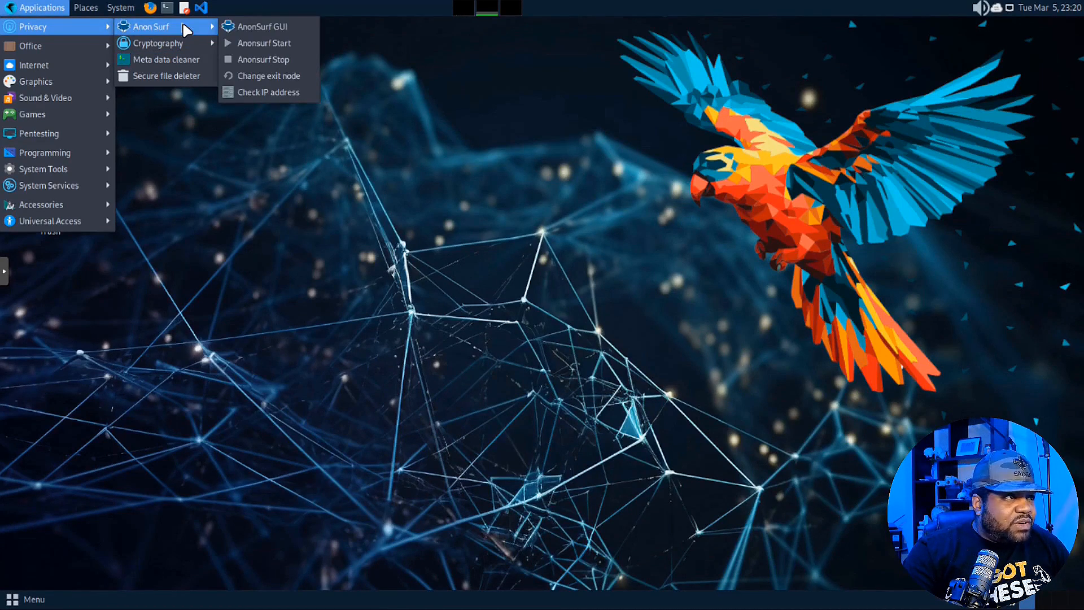
{"action": "mouse_move", "coordinate": [159, 43]}
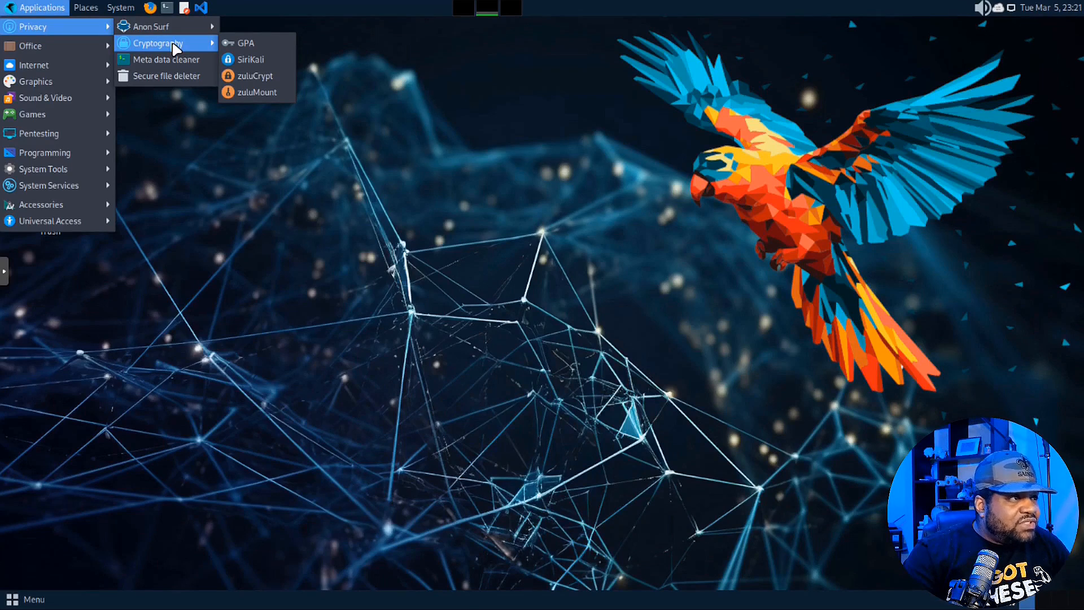
{"action": "mouse_move", "coordinate": [166, 76]}
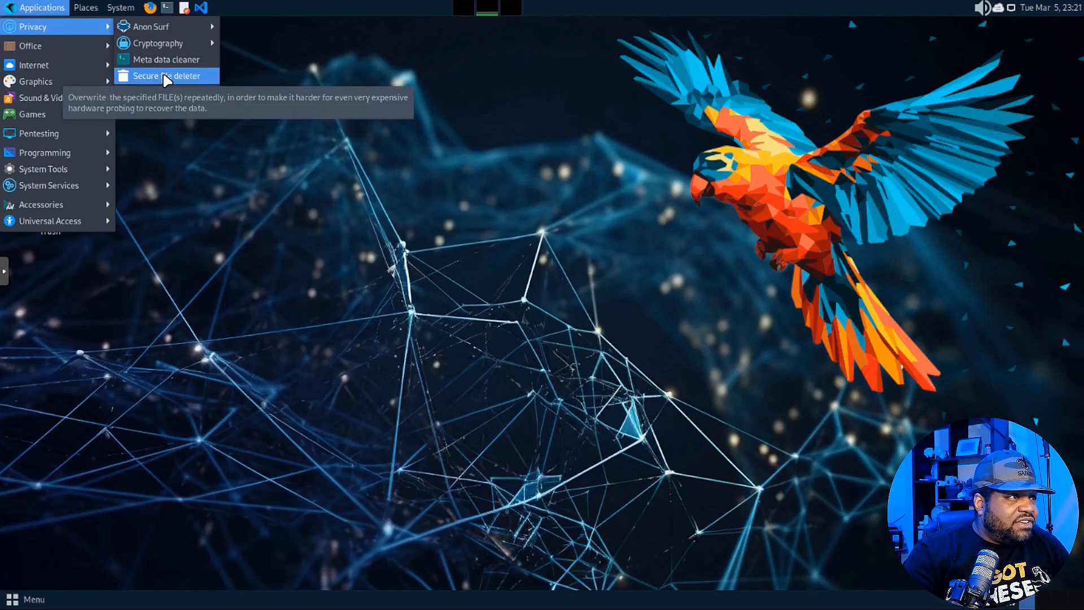